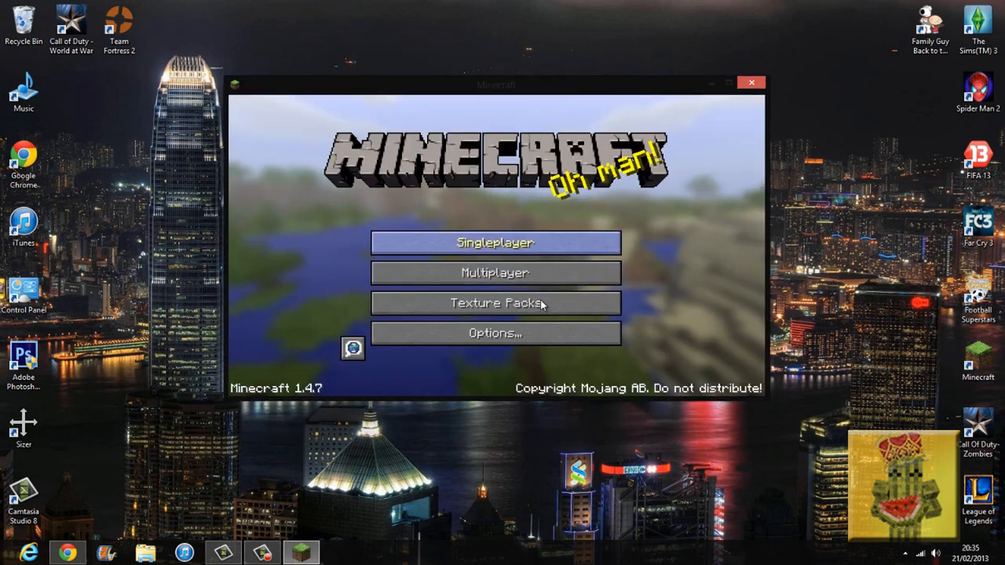
# Review the stock Video Settings screen from Options, closing and reopening it once
pyautogui.click(495, 333)
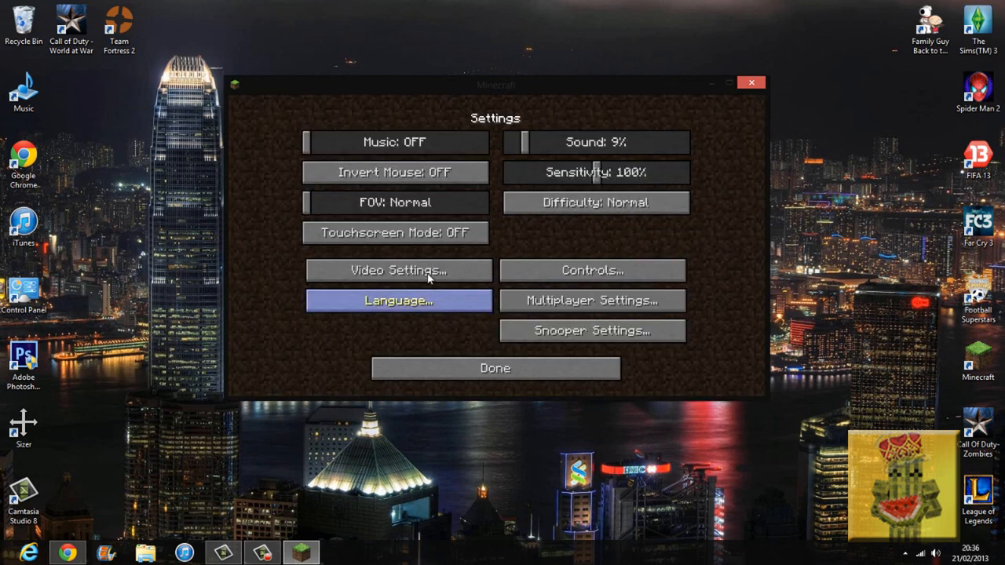
pyautogui.click(398, 271)
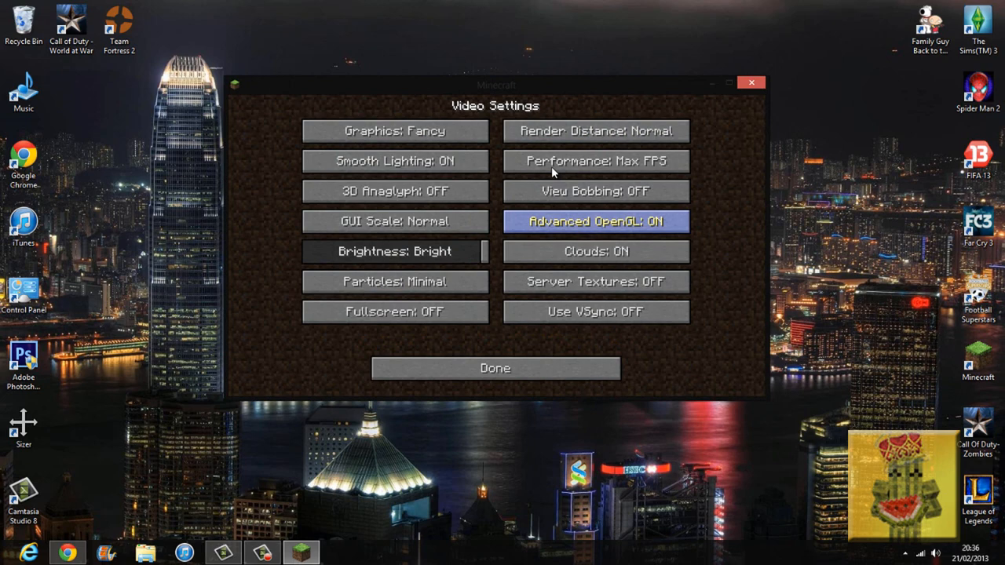
pyautogui.click(495, 368)
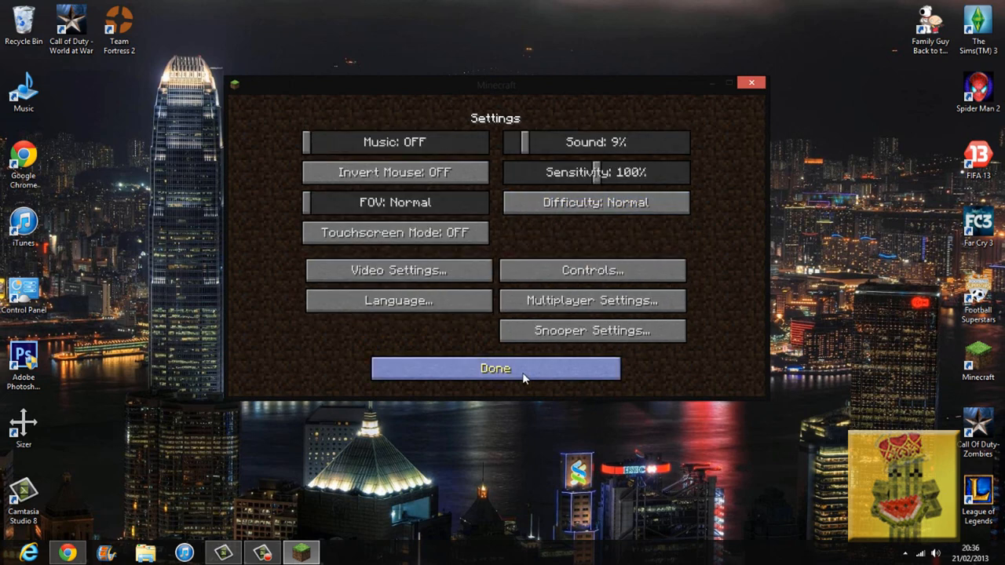
pyautogui.click(495, 368)
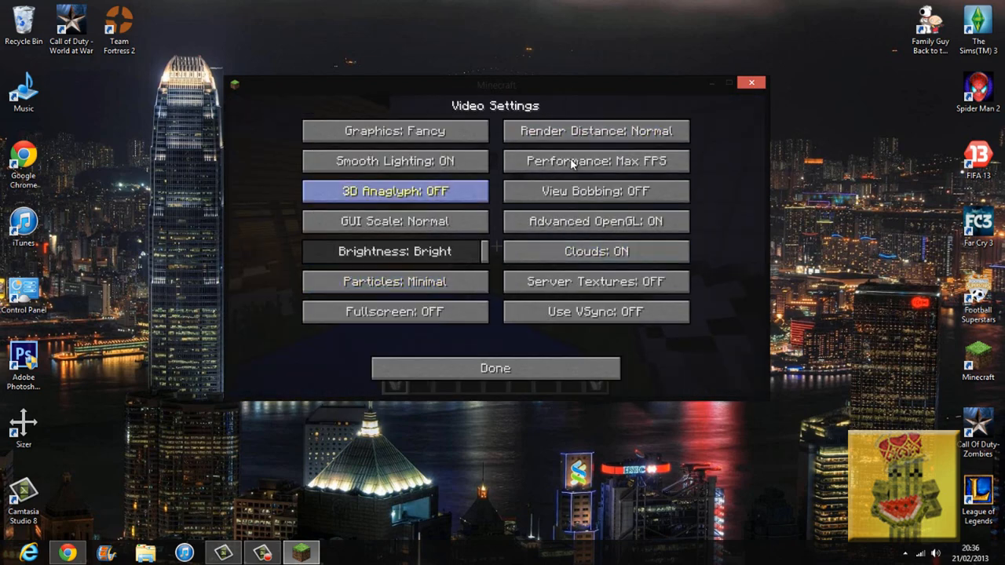
pyautogui.click(495, 367)
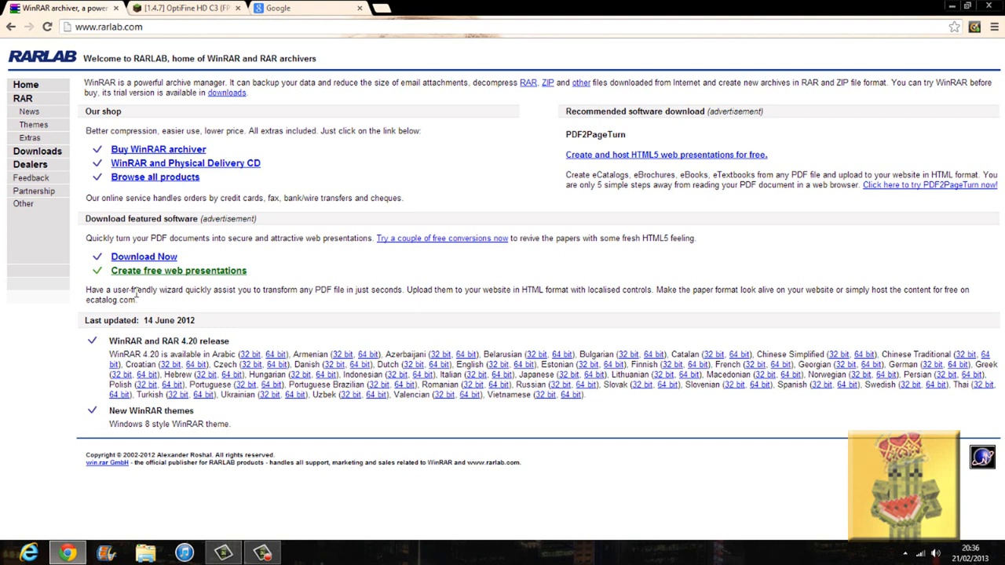
pyautogui.moveTo(406, 378)
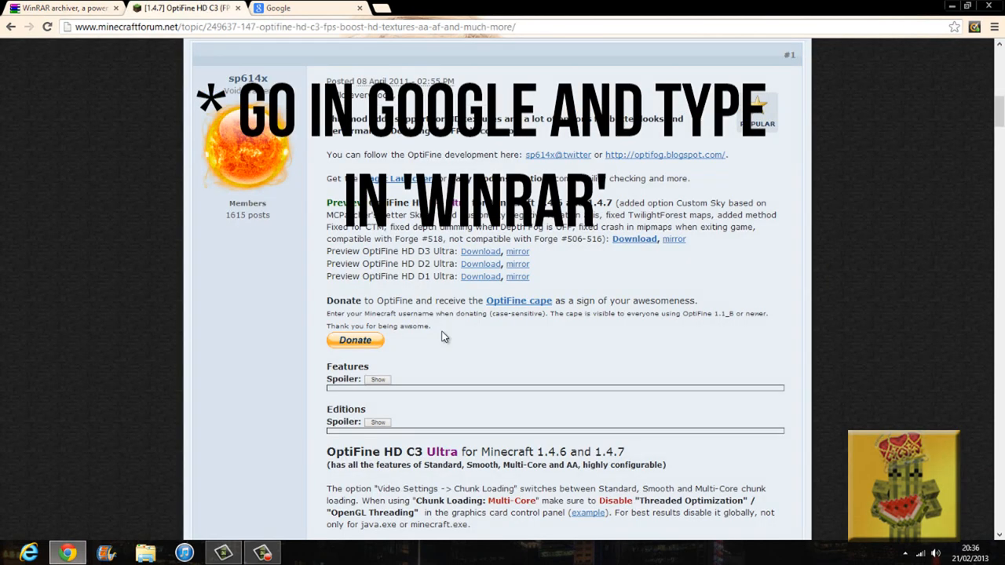
# Enter the Google query 'minecraft forums - optifine' in the search box
pyautogui.click(306, 8)
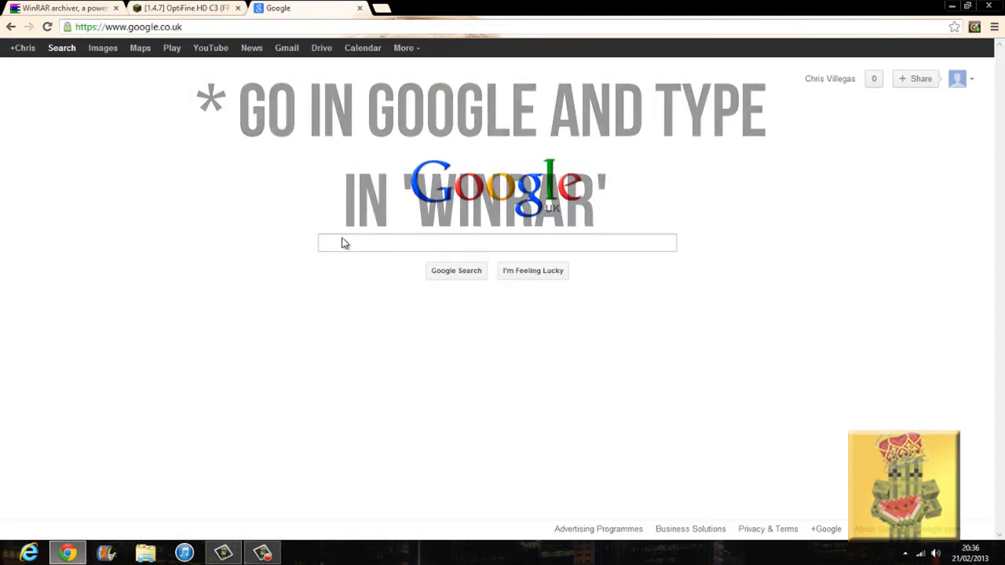
pyautogui.click(497, 243)
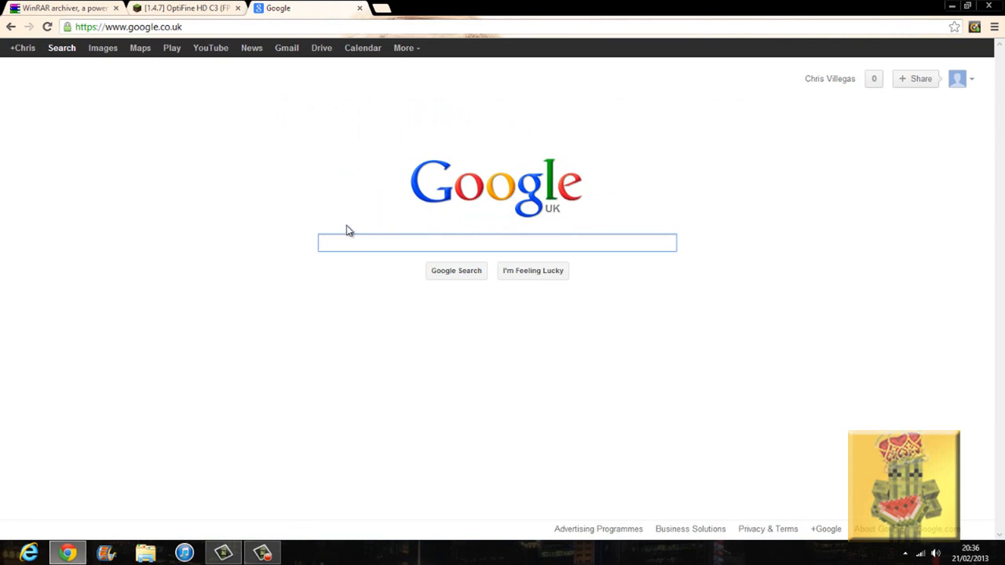
pyautogui.write('minecraft fo')
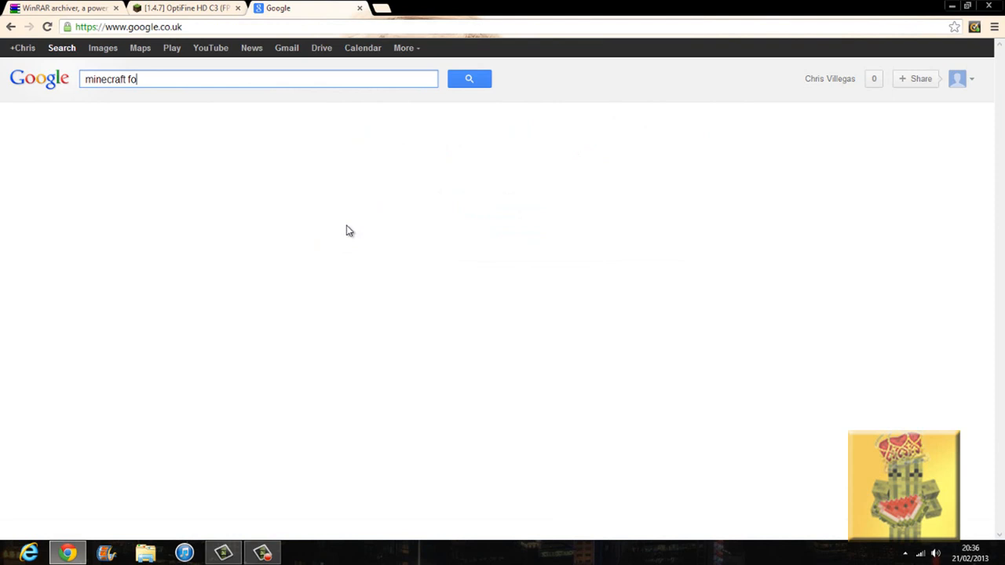
pyautogui.write('rums -')
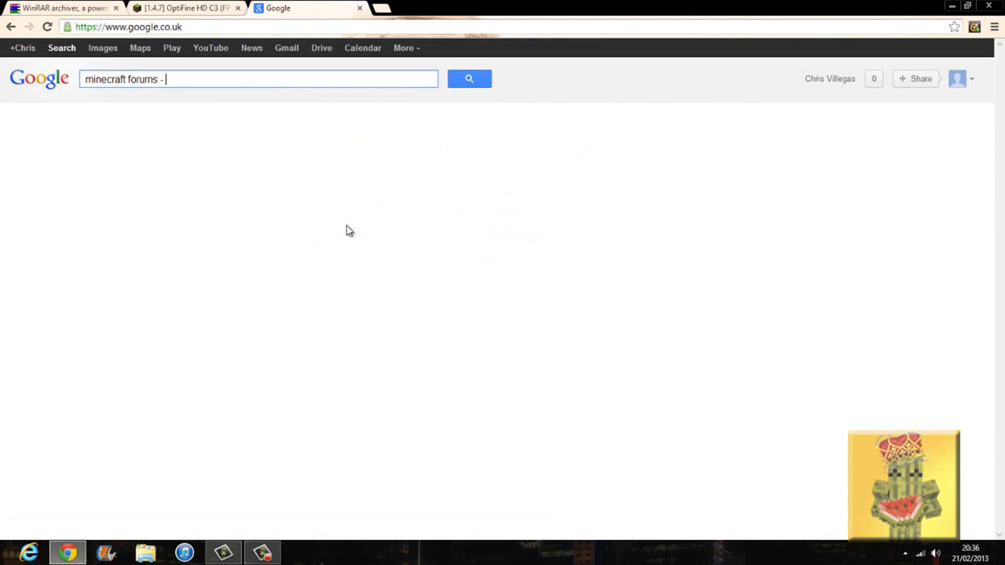
pyautogui.write('optifine')
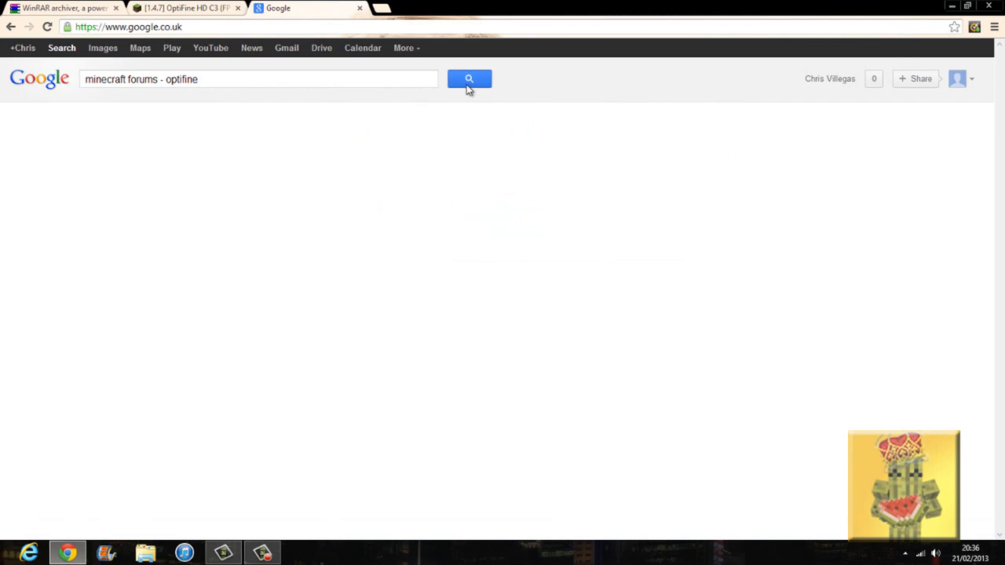
# Run the search, reach the OptiFine HD C3 thread and show its edition feature table
pyautogui.click(469, 79)
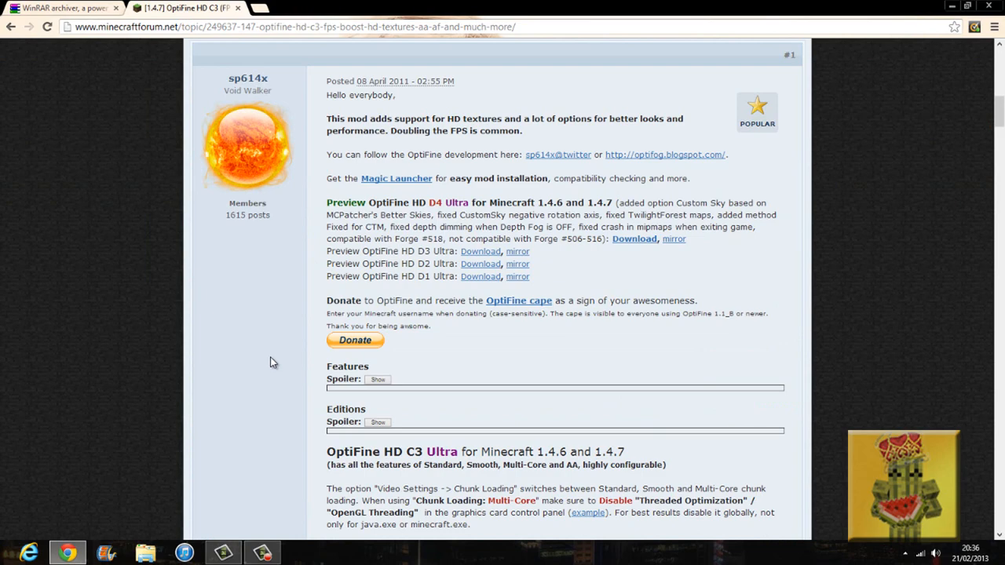
pyautogui.scroll(-3)
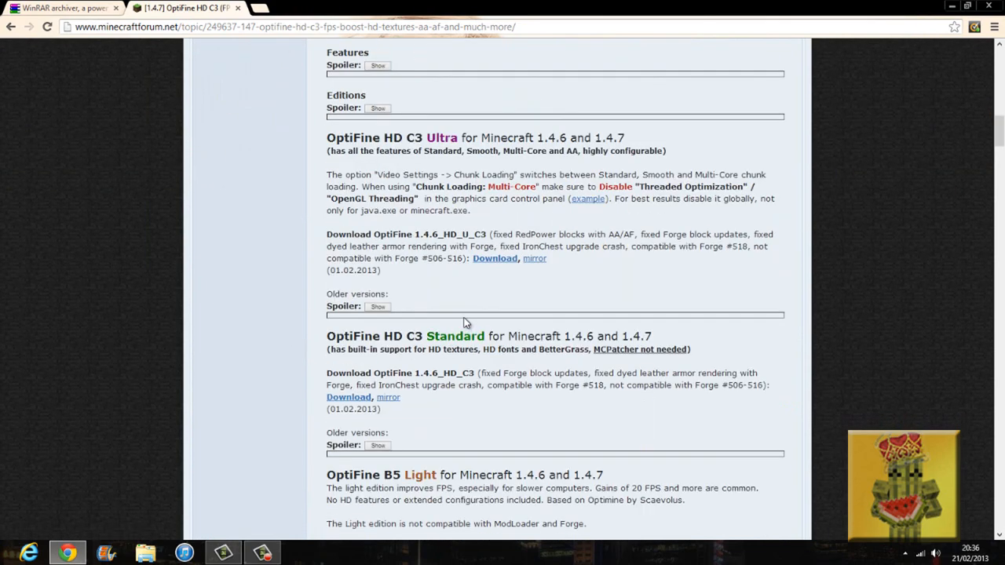
pyautogui.scroll(3)
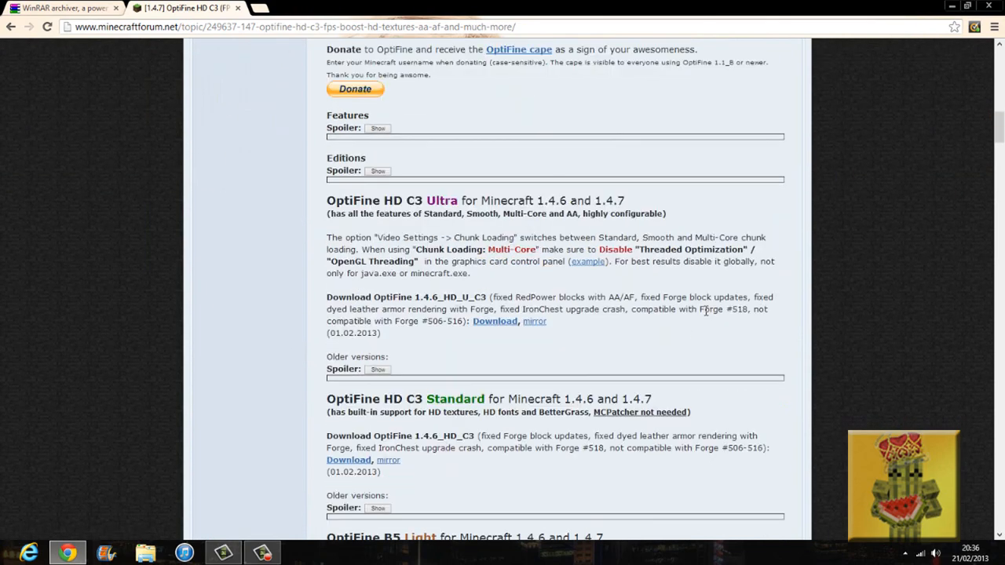
pyautogui.scroll(3)
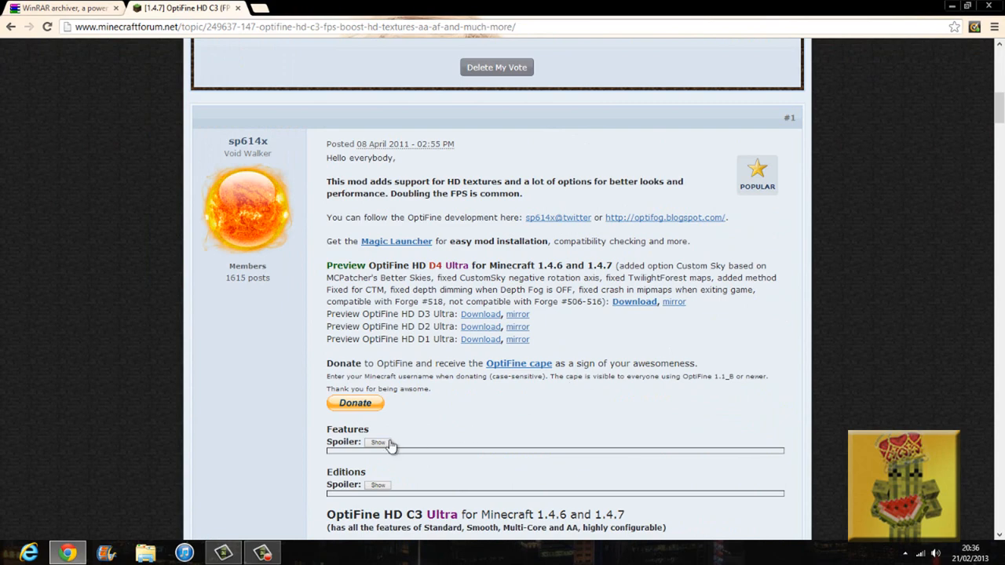
pyautogui.scroll(-3)
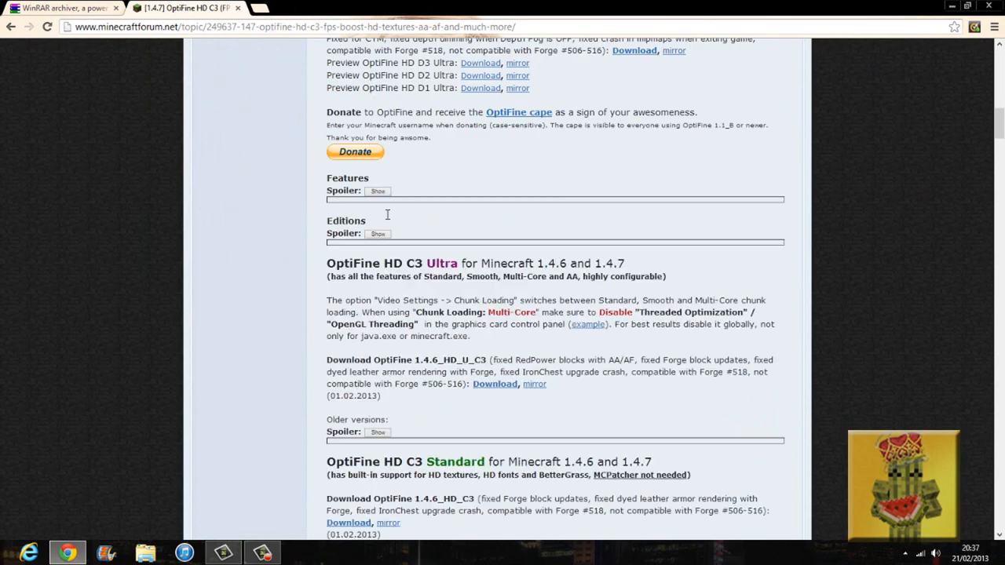
pyautogui.click(378, 233)
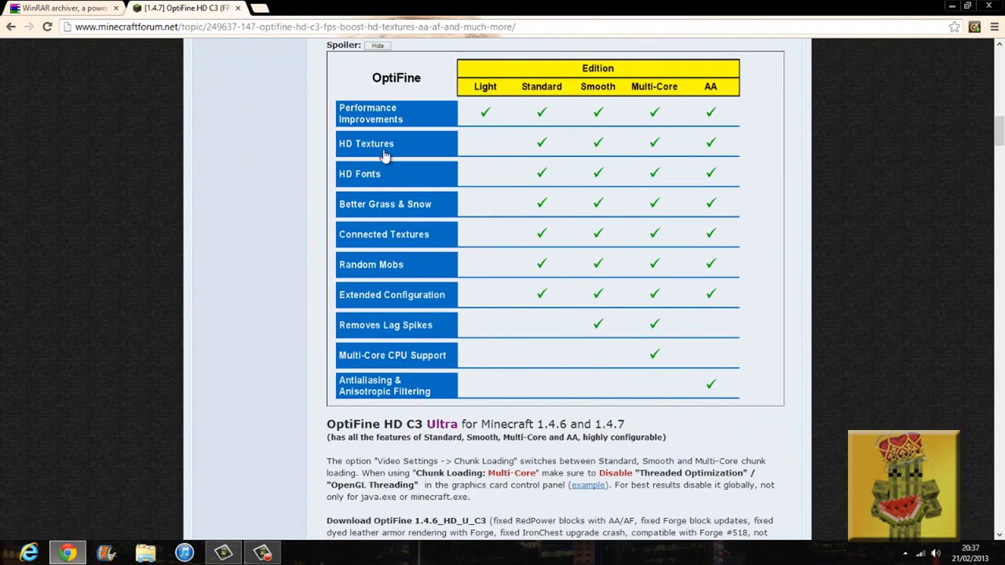
pyautogui.moveTo(659, 93)
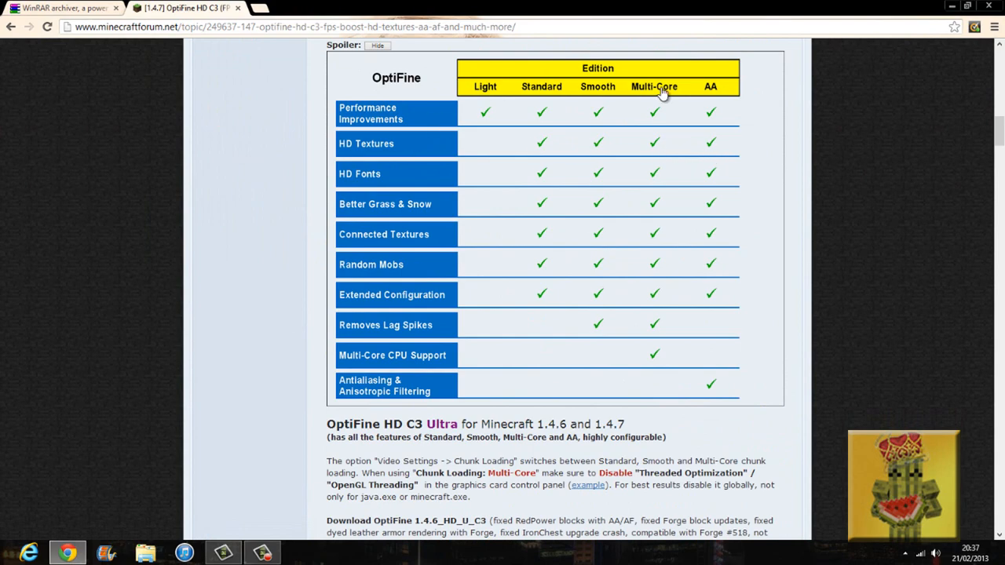
pyautogui.moveTo(642, 376)
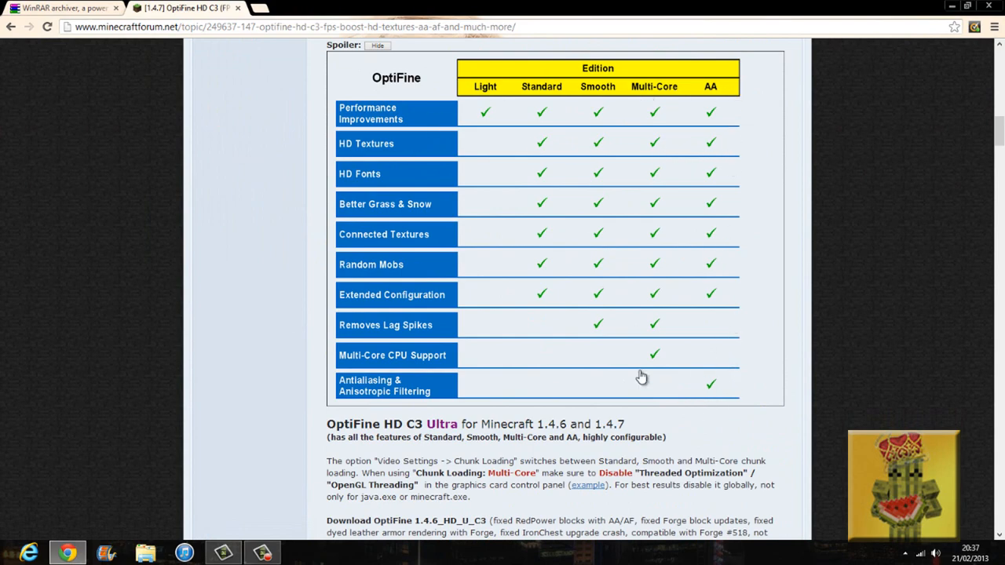
pyautogui.moveTo(510, 283)
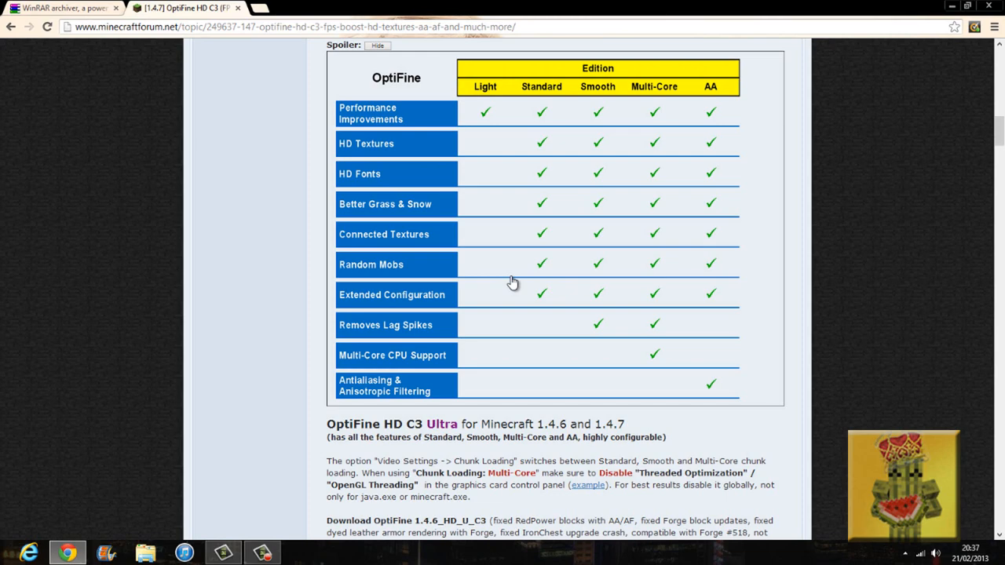
# Scroll down to the download section for the Ultra C3 edition
pyautogui.scroll(-3)
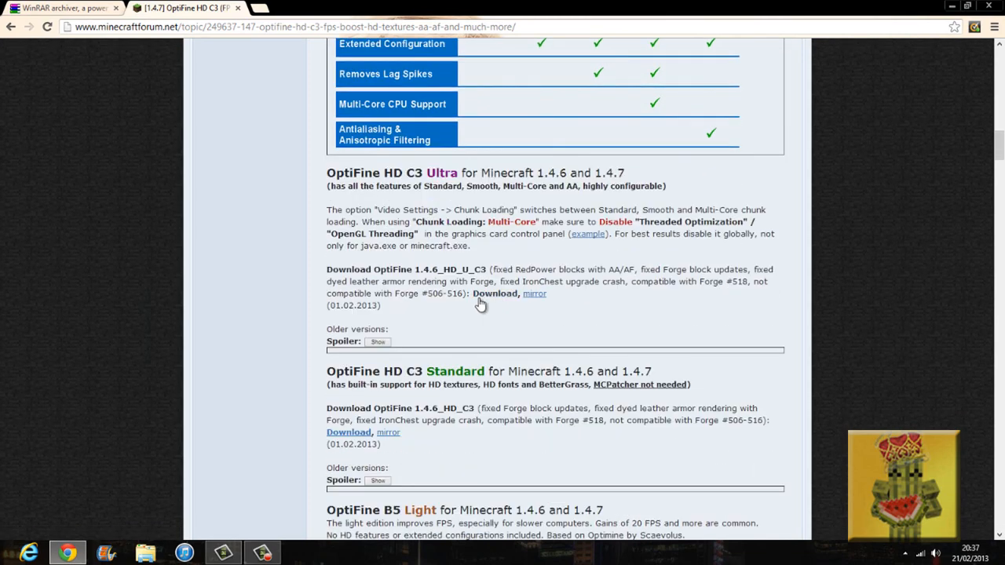
pyautogui.scroll(-3)
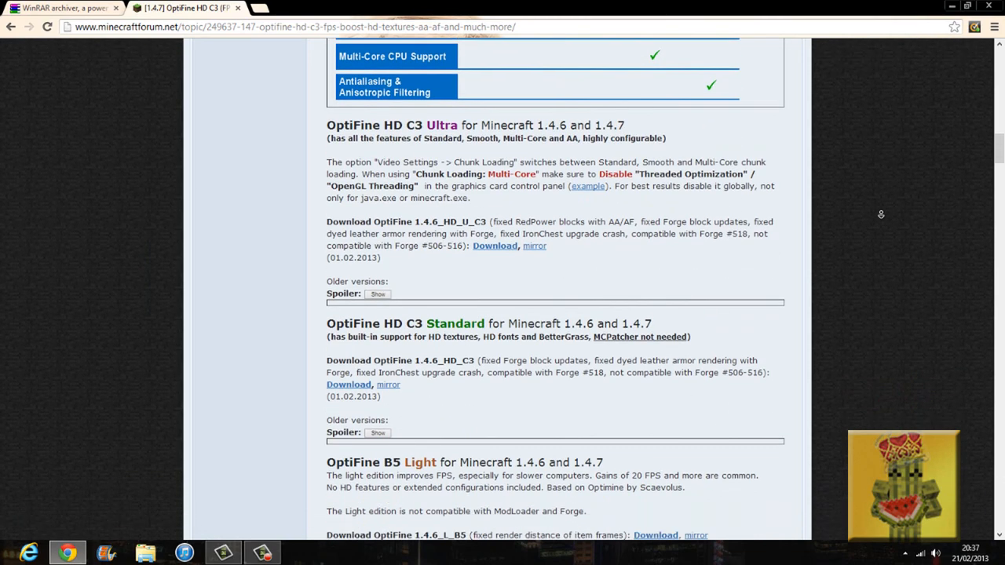
pyautogui.scroll(-3)
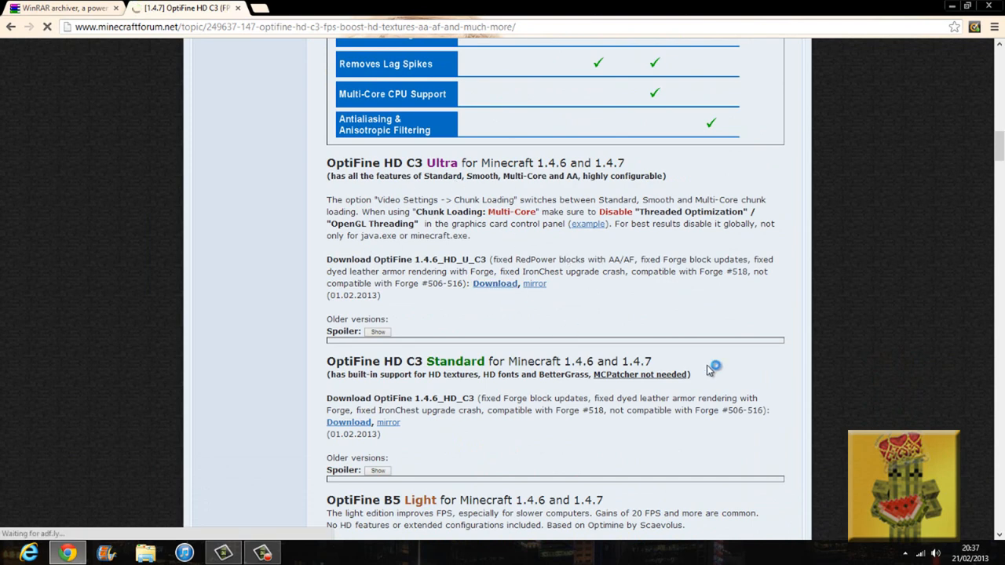
# Download OptiFine_1.4.6_HD_U_C3.zip from the adfly download page
pyautogui.click(494, 284)
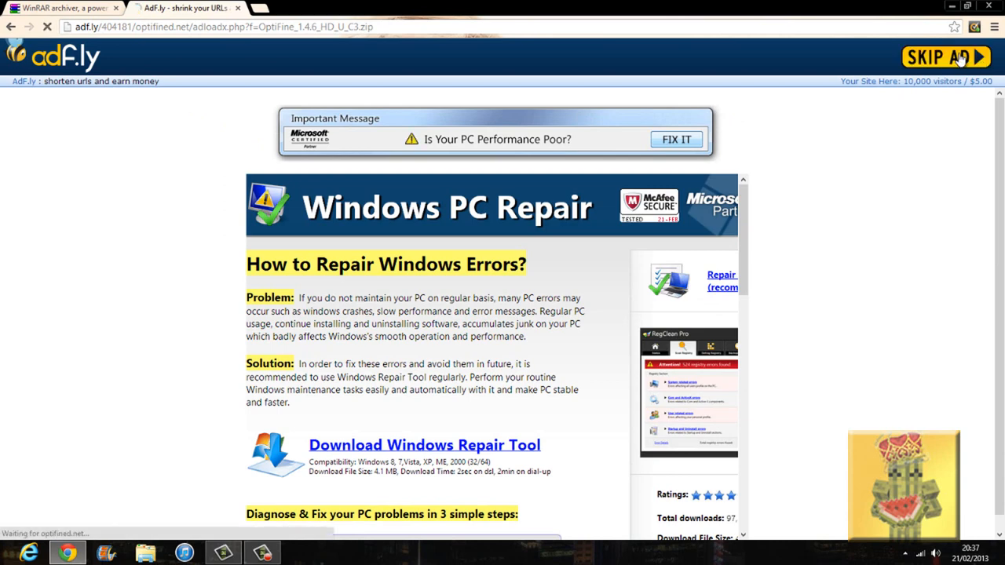
pyautogui.click(946, 57)
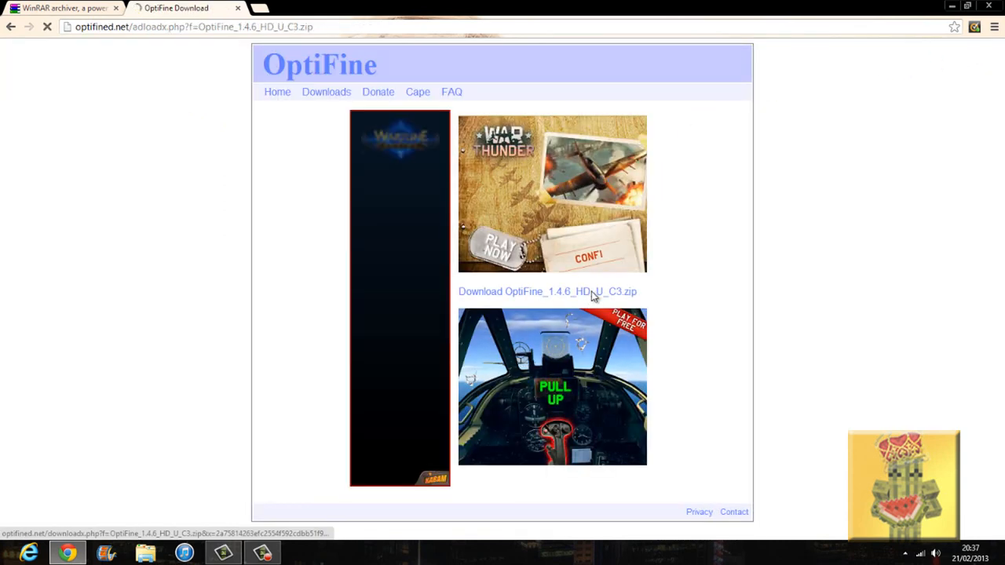
pyautogui.click(547, 292)
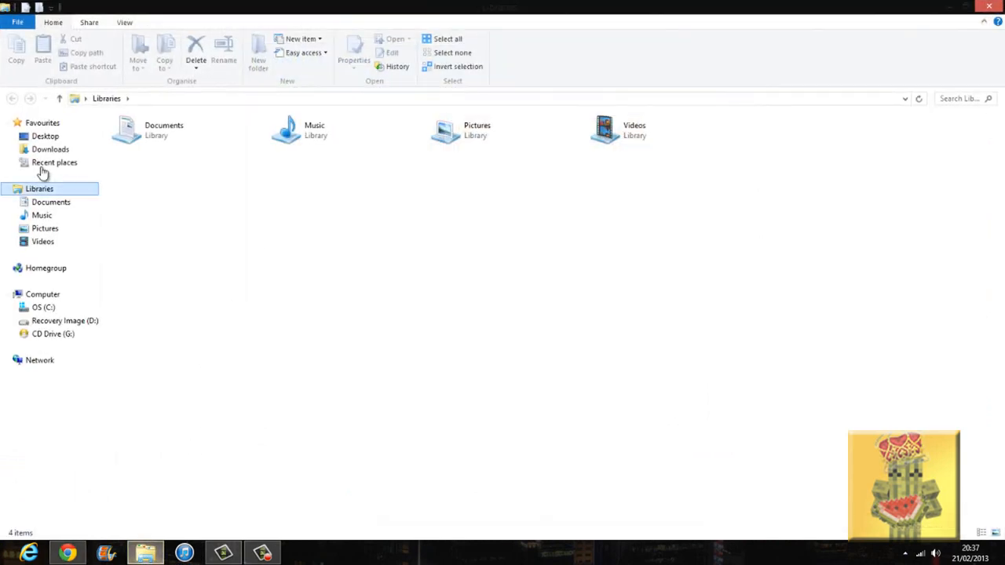
# Move the OptiFine zip from the Downloads folder onto the desktop
pyautogui.click(51, 150)
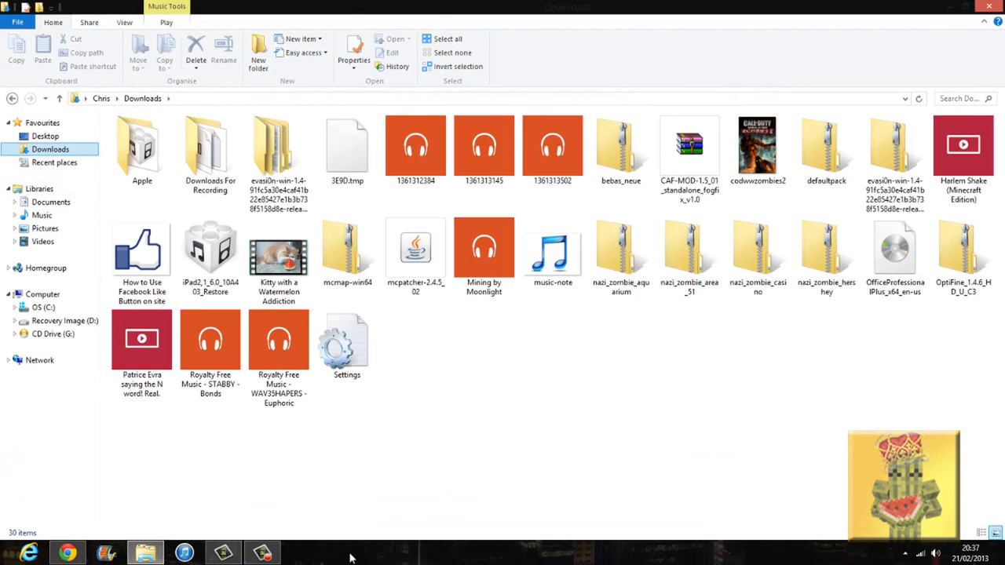
pyautogui.click(278, 259)
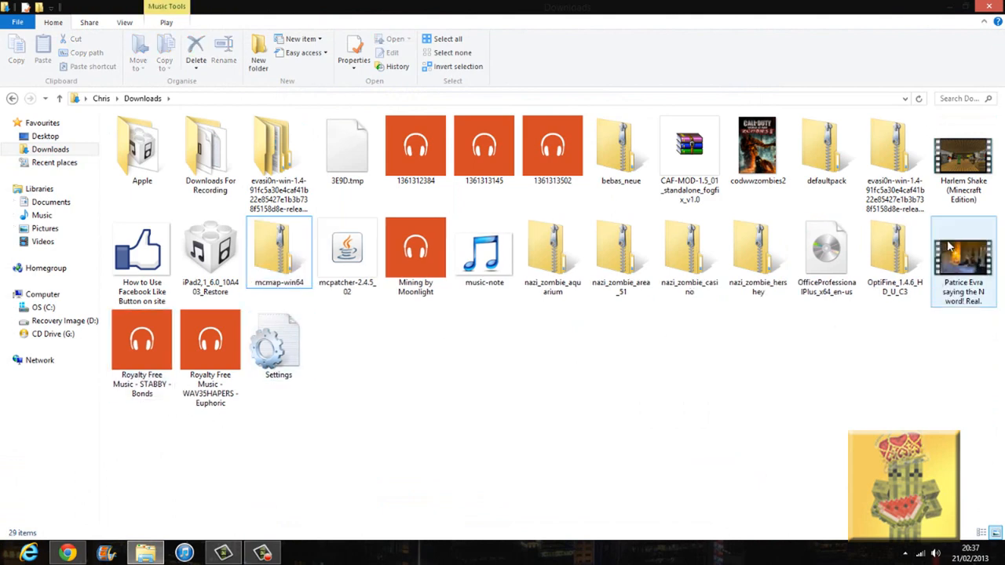
pyautogui.click(689, 149)
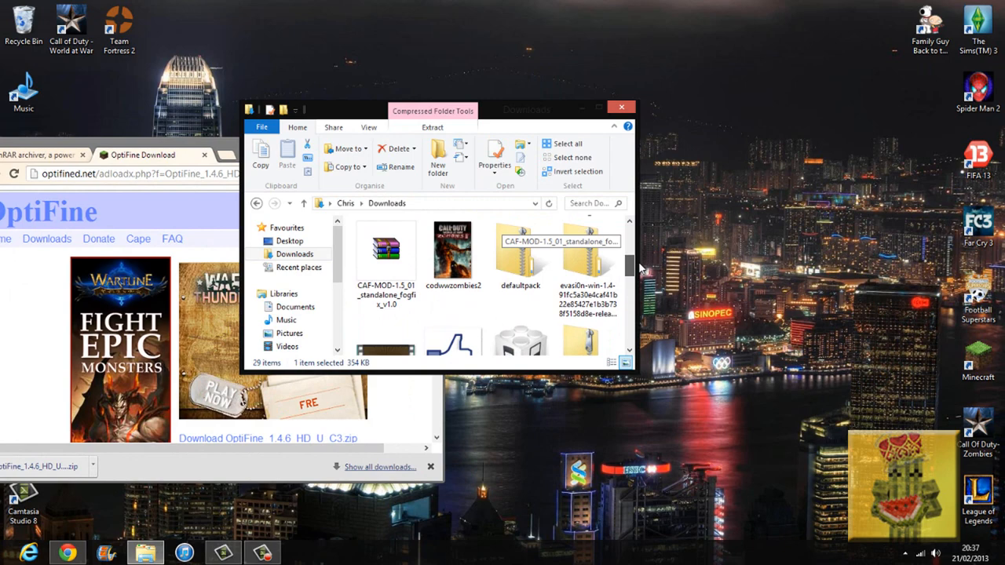
pyautogui.scroll(-3)
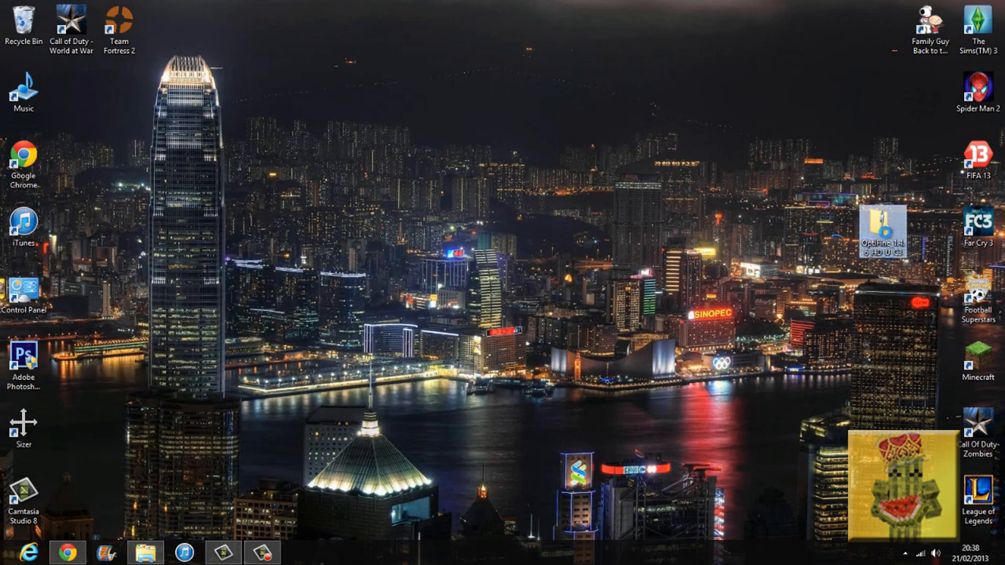
# Extract All from the zip into an OptiFine_1.4.6_HD_U_C3 desktop folder
pyautogui.rightClick(882, 228)
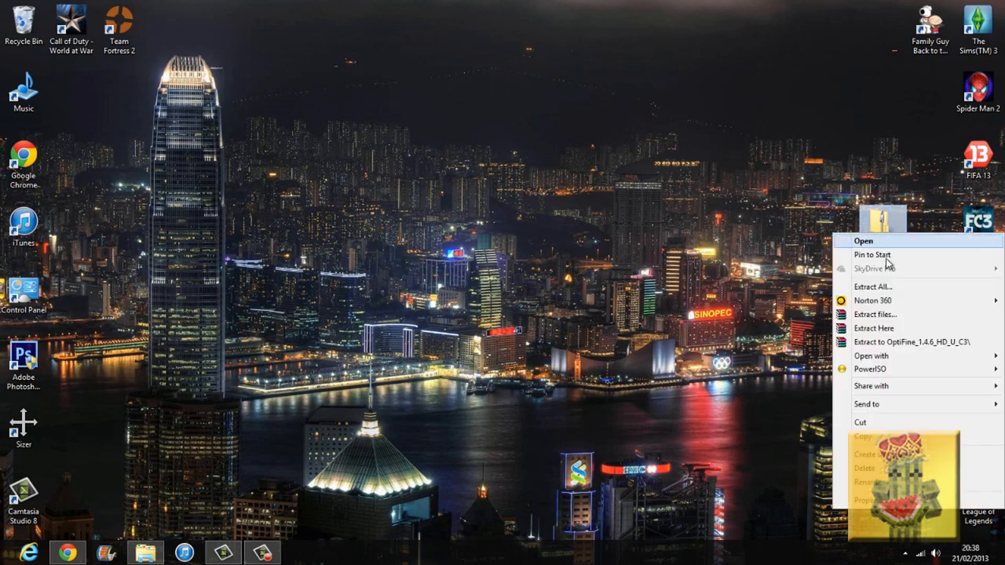
pyautogui.click(873, 286)
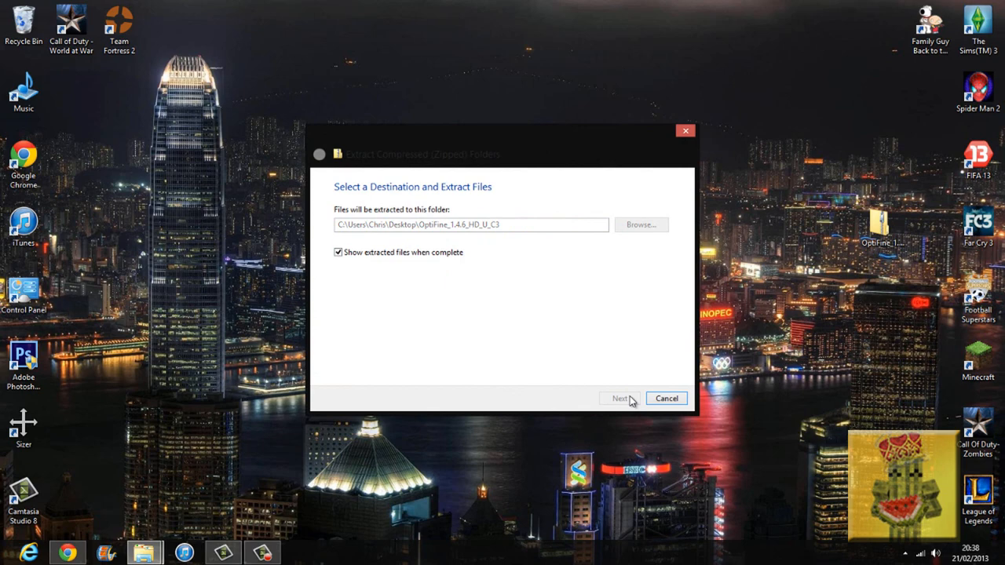
pyautogui.click(620, 399)
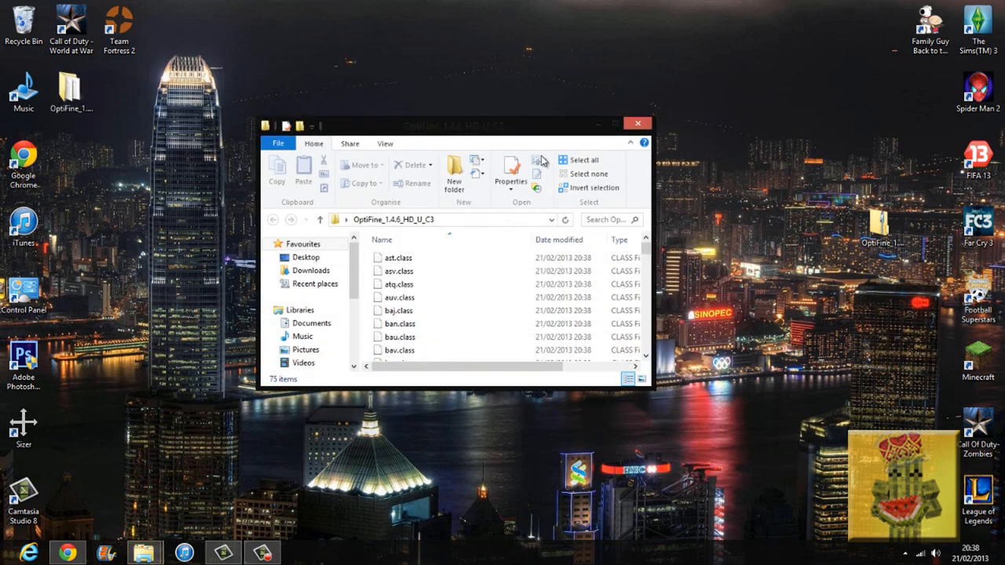
pyautogui.click(636, 124)
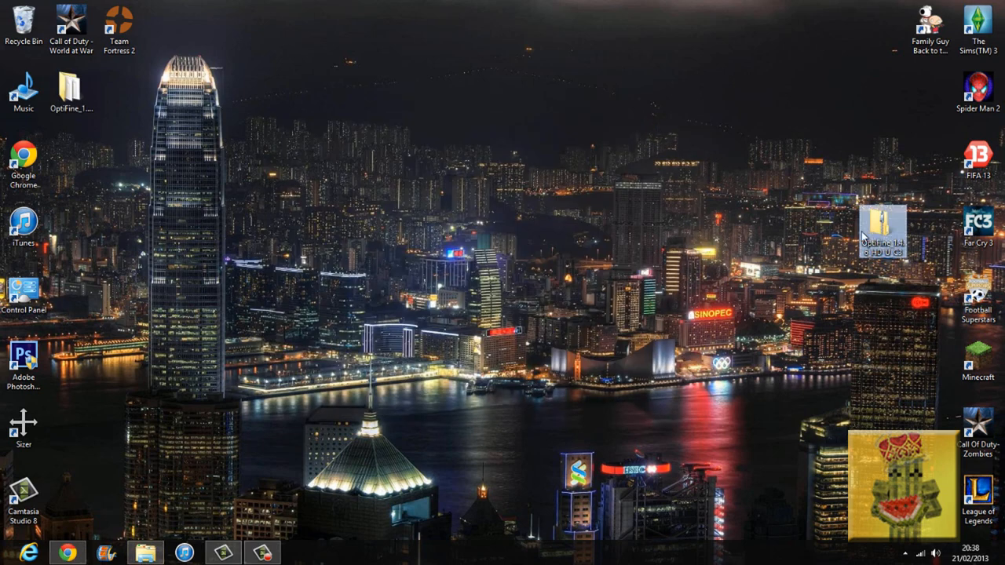
# Clear the zip from the desktop and bring up the Start screen
pyautogui.doubleClick(886, 228)
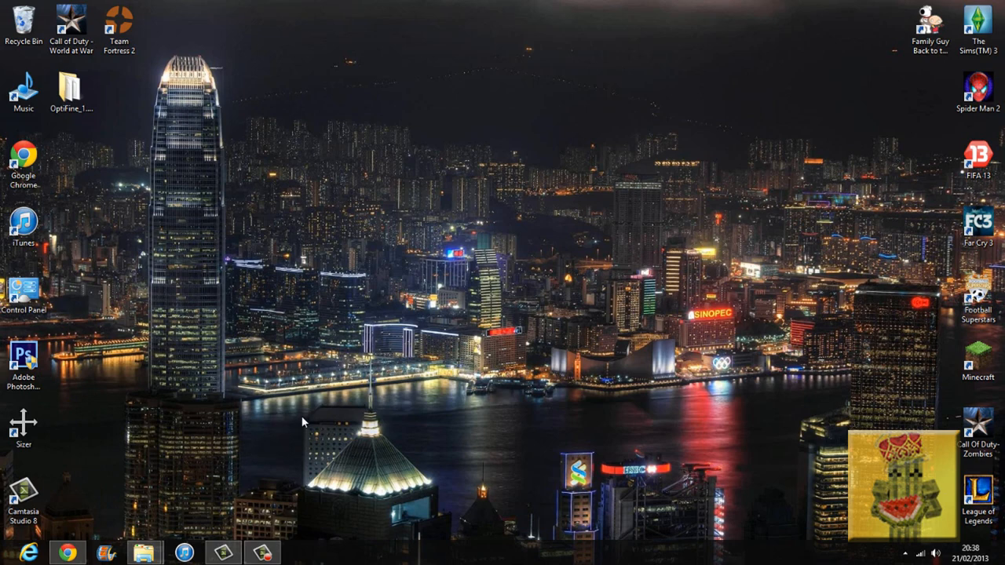
pyautogui.click(12, 552)
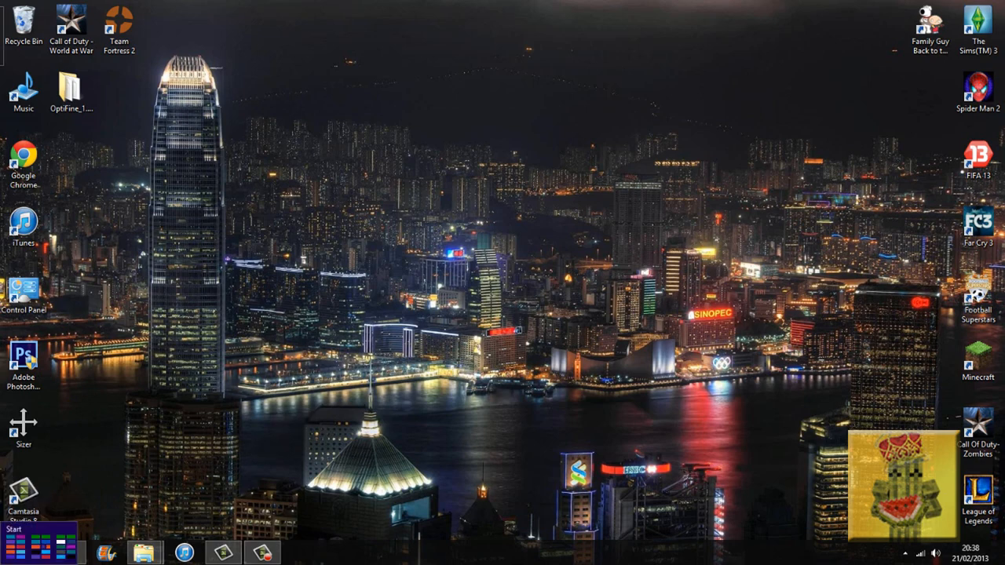
pyautogui.click(24, 534)
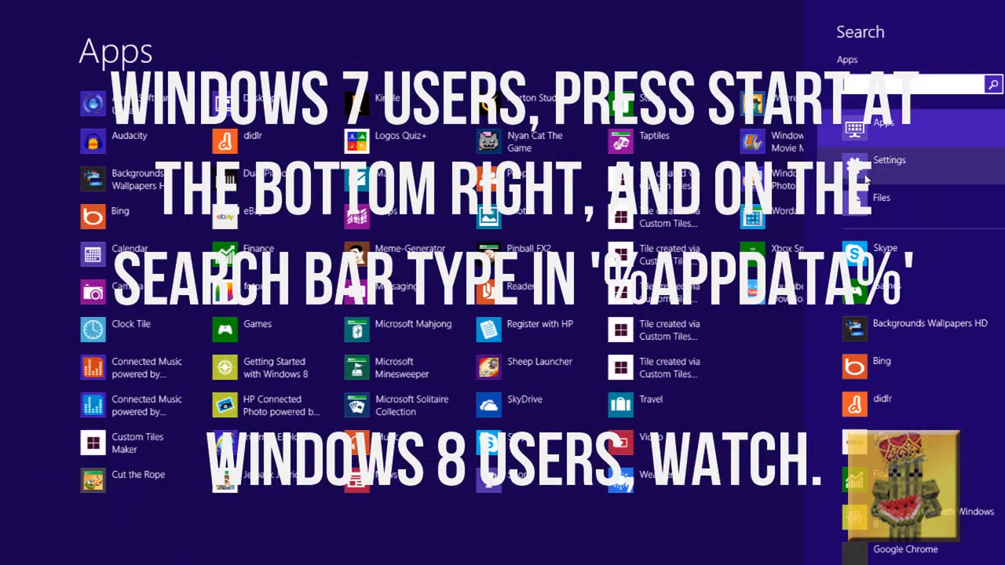
# Search %appdata from the Start screen to reach the Roaming folder
pyautogui.write('%appdata')
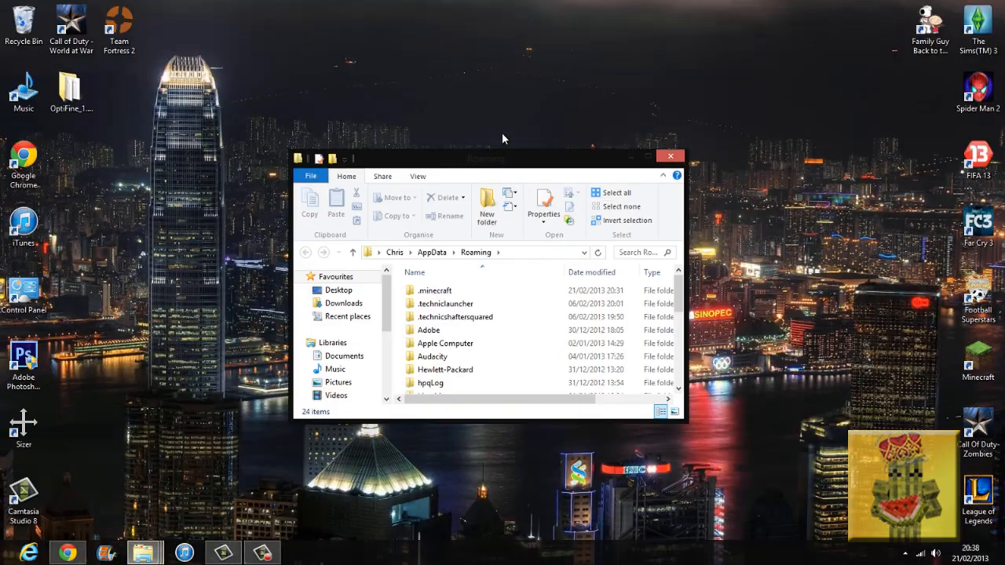
pyautogui.moveTo(473, 265)
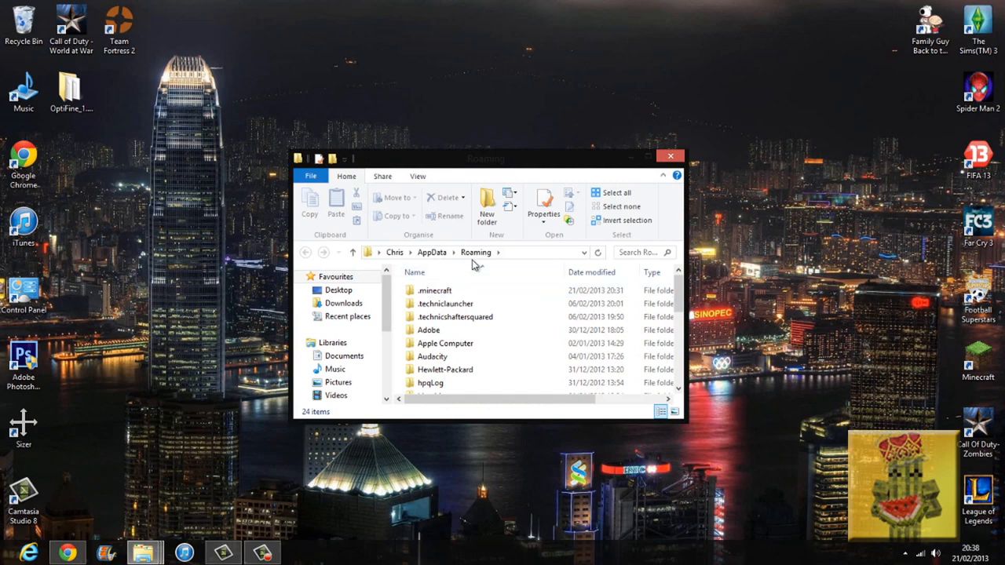
# Open minecraft.jar from .minecraft\bin with WinRAR
pyautogui.doubleClick(434, 290)
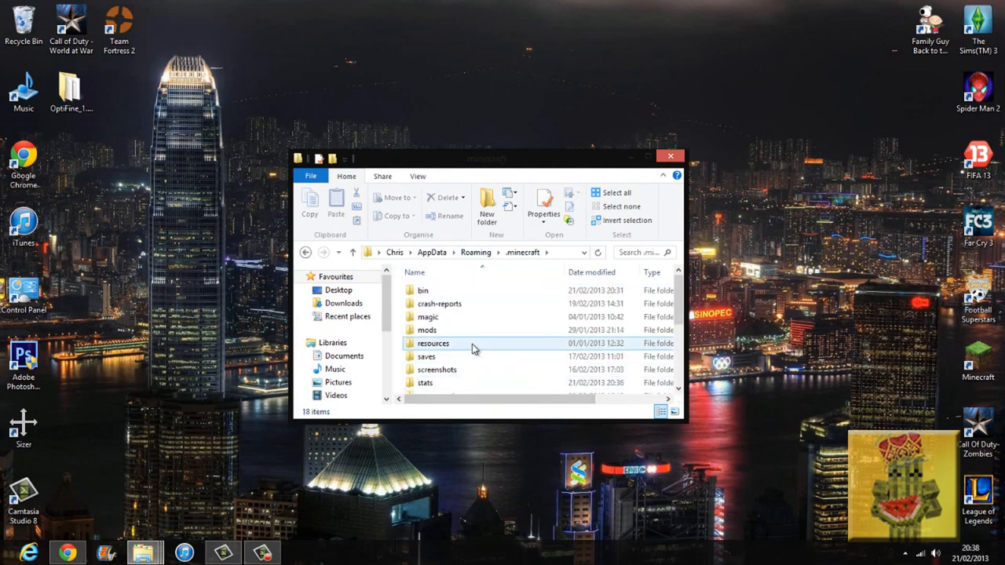
pyautogui.doubleClick(424, 290)
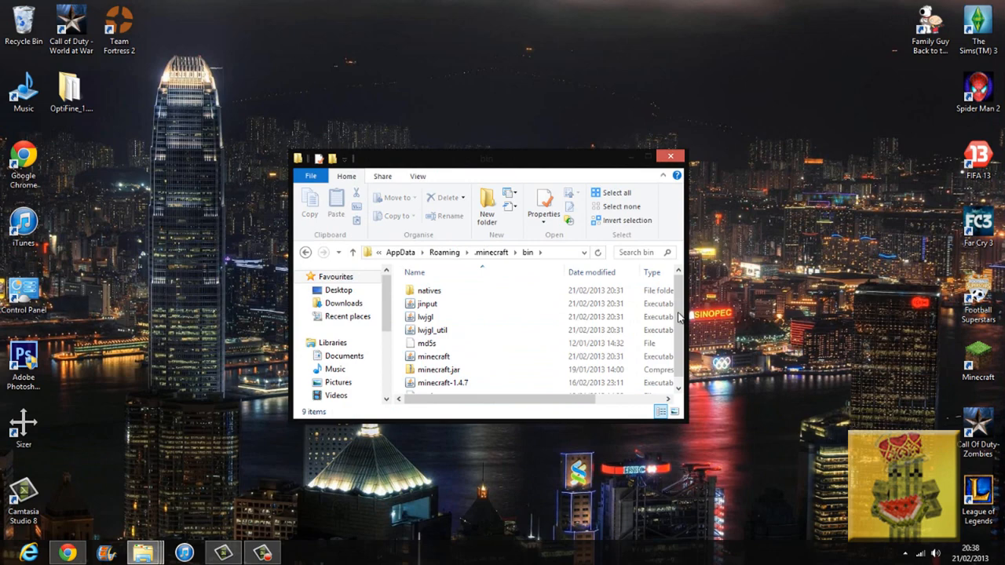
pyautogui.click(435, 347)
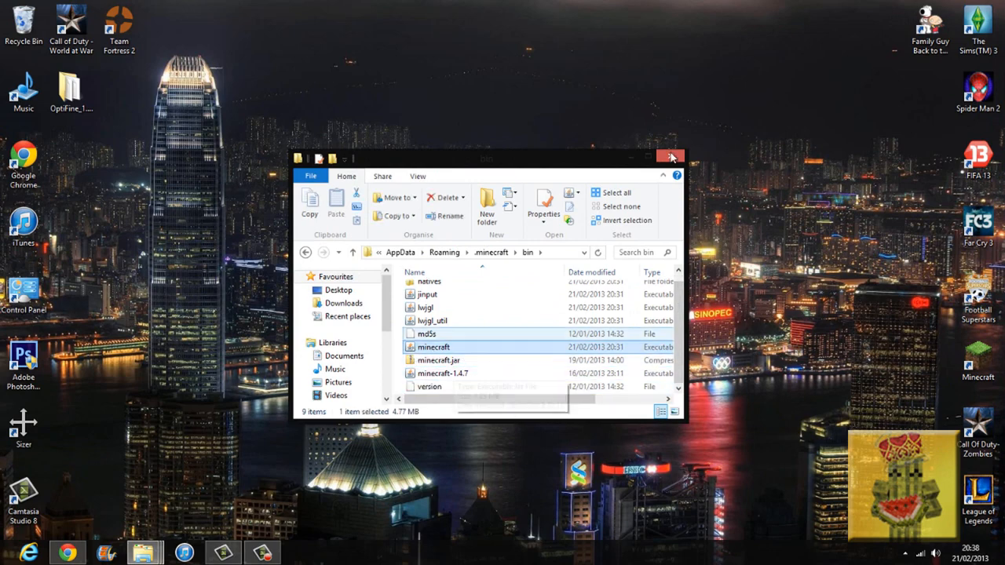
pyautogui.click(656, 158)
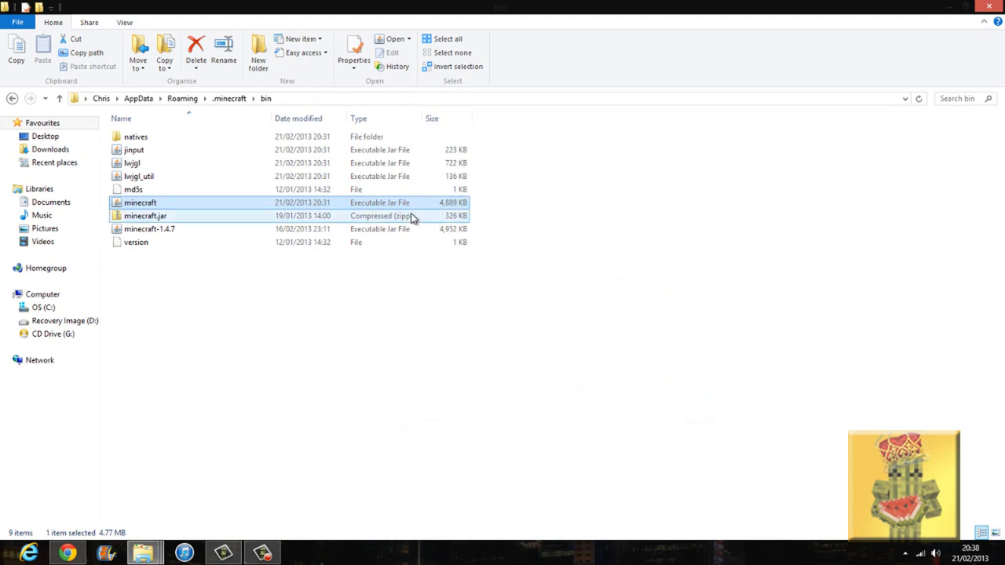
pyautogui.rightClick(139, 202)
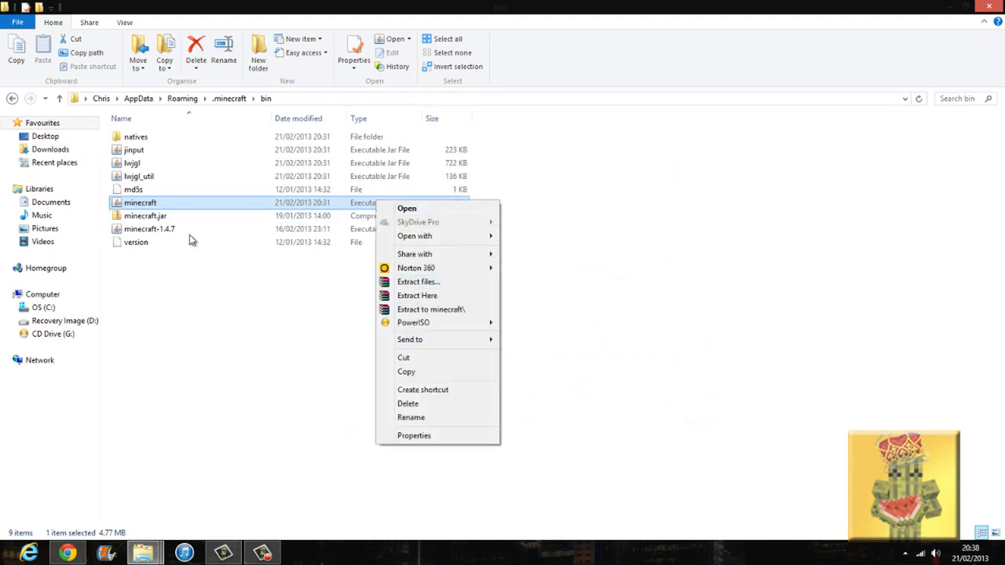
pyautogui.moveTo(448, 254)
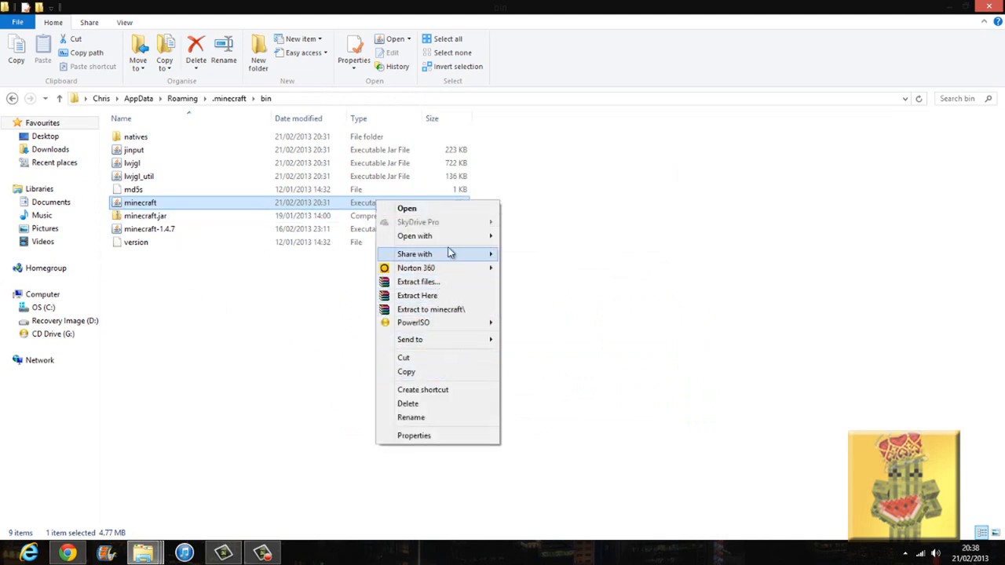
pyautogui.click(573, 263)
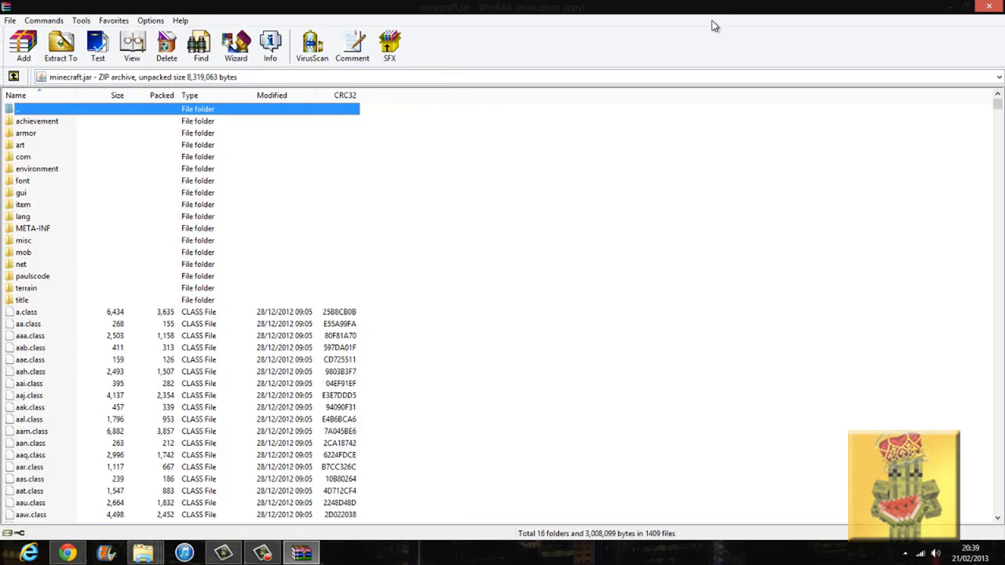
pyautogui.moveTo(43, 231)
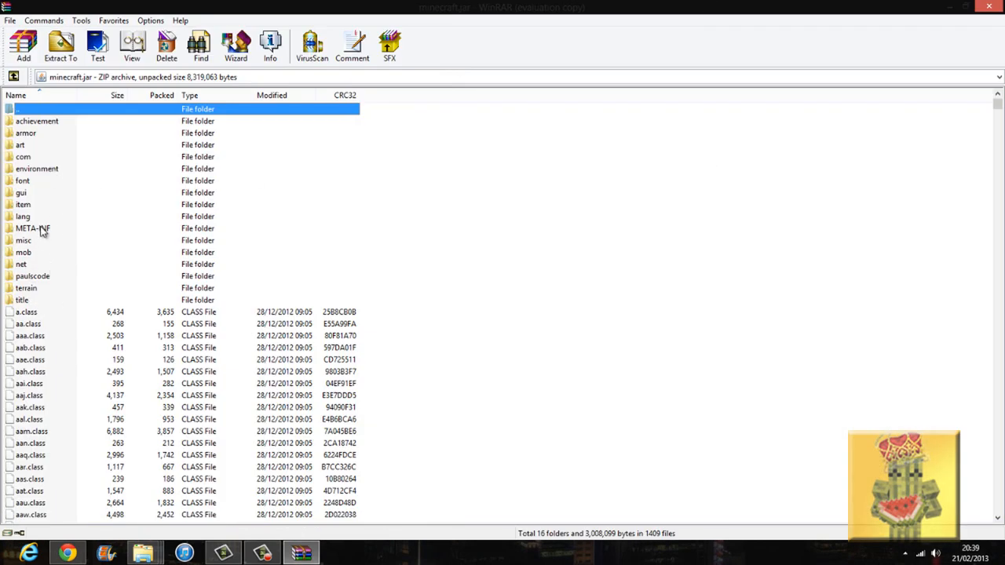
# Delete the META-INF folder from minecraft.jar and confirm
pyautogui.click(33, 228)
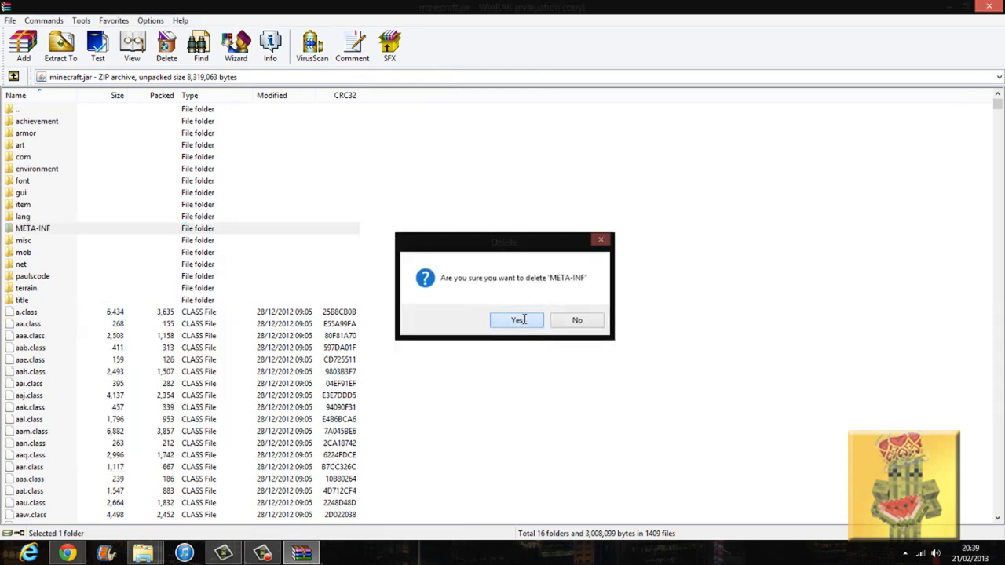
pyautogui.click(517, 320)
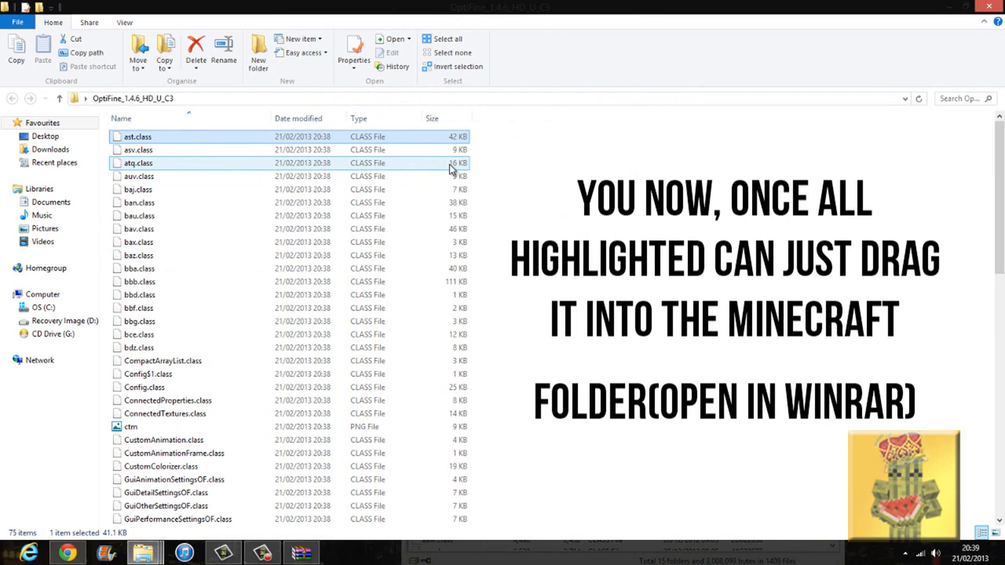
# Copy all 75 files in the OptiFine_1.4.6_HD_U_C3 folder
pyautogui.scroll(-3)
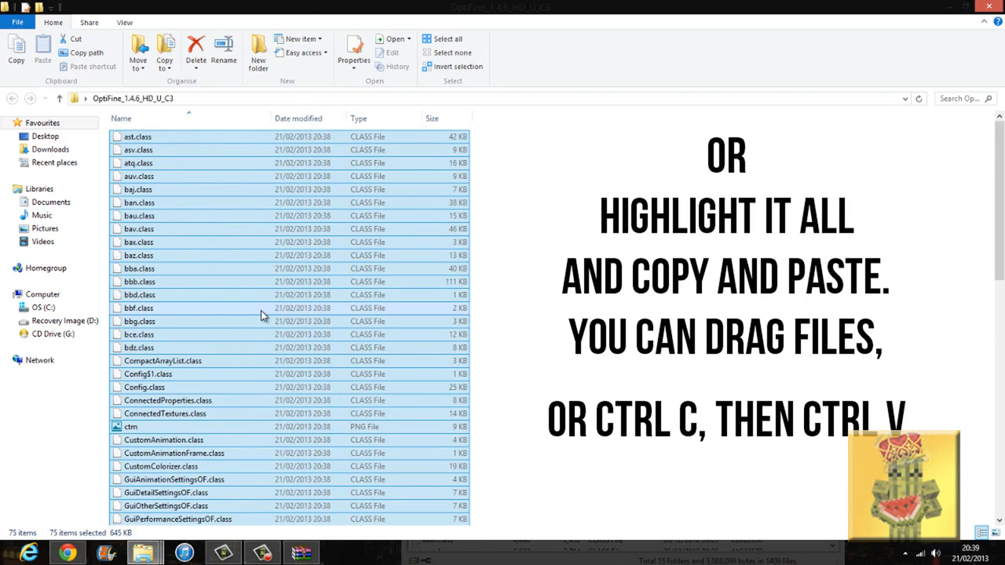
pyautogui.rightClick(263, 314)
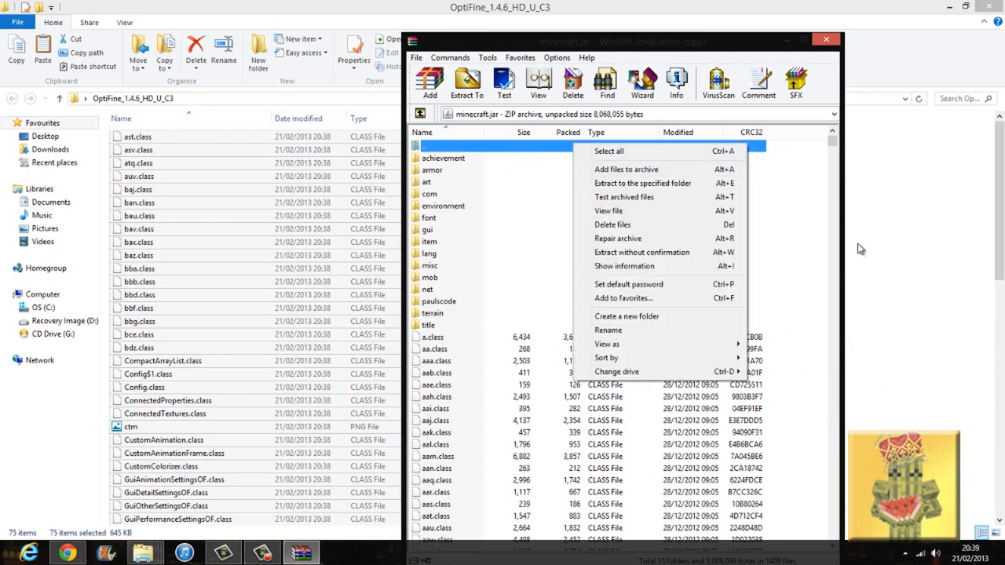
# Add the copied OptiFine files into minecraft.jar, replacing existing entries, and close the leftover folder window
pyautogui.click(626, 168)
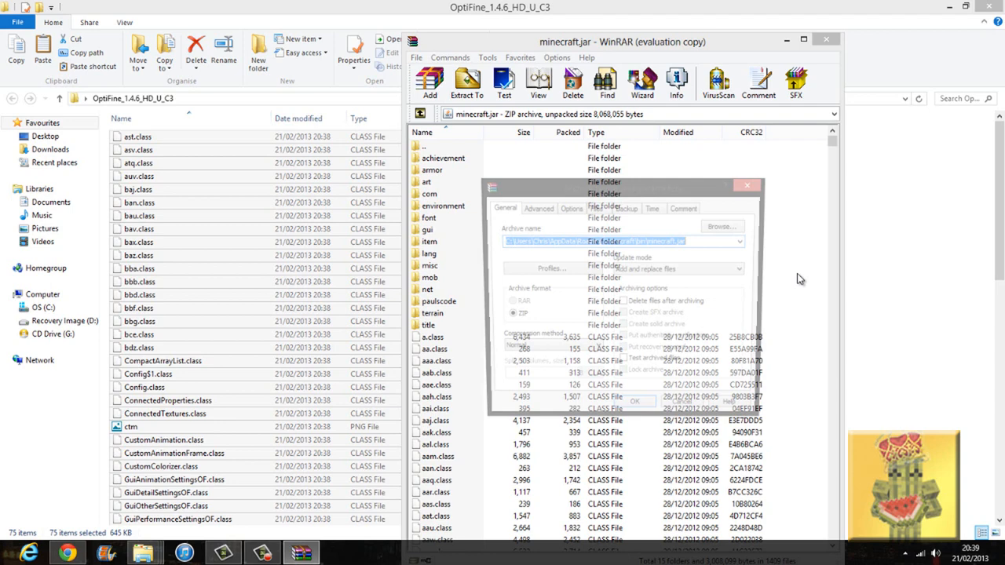
pyautogui.click(635, 401)
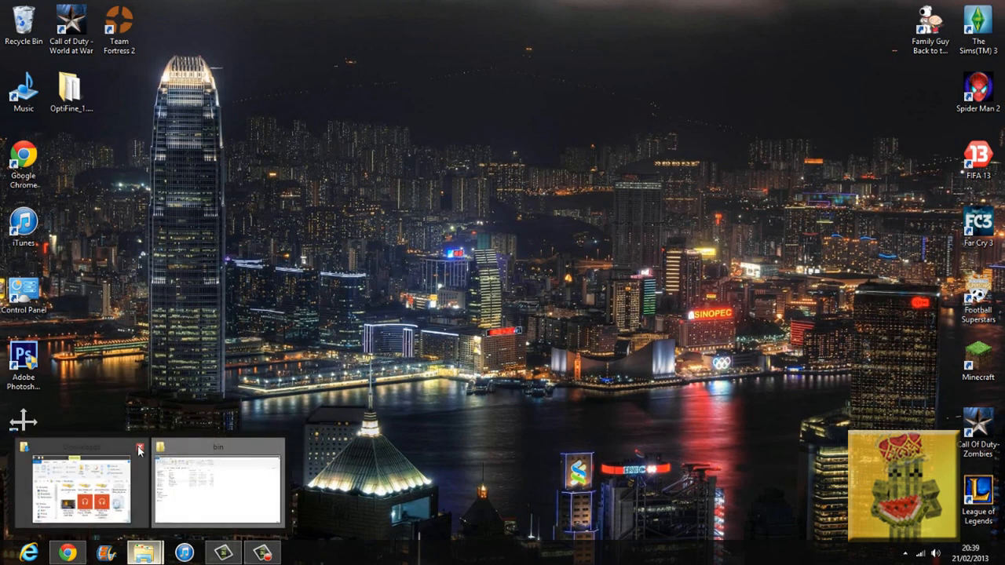
pyautogui.click(140, 448)
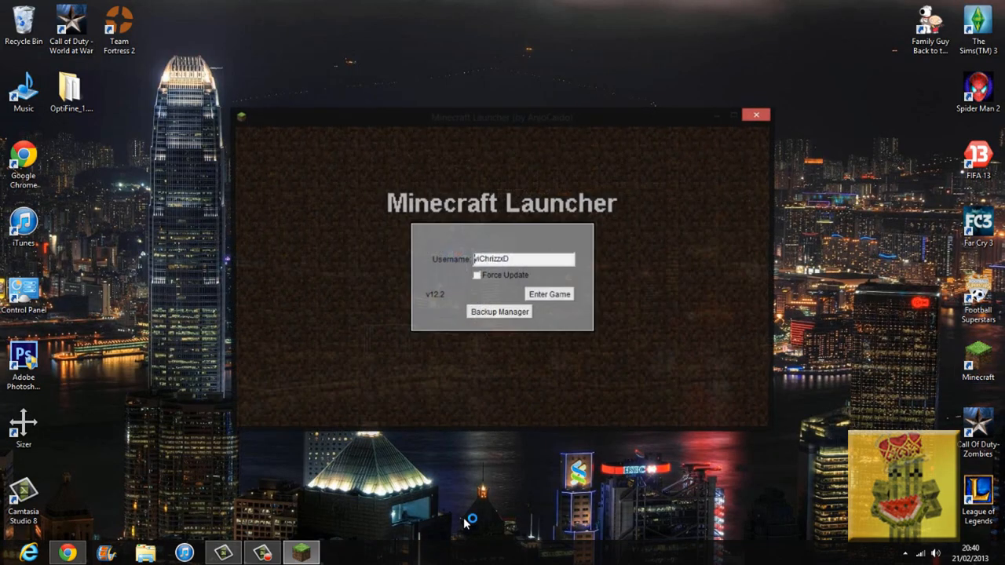
# Start Minecraft 1.4.7 from the launcher and go to the singleplayer worlds
pyautogui.click(549, 294)
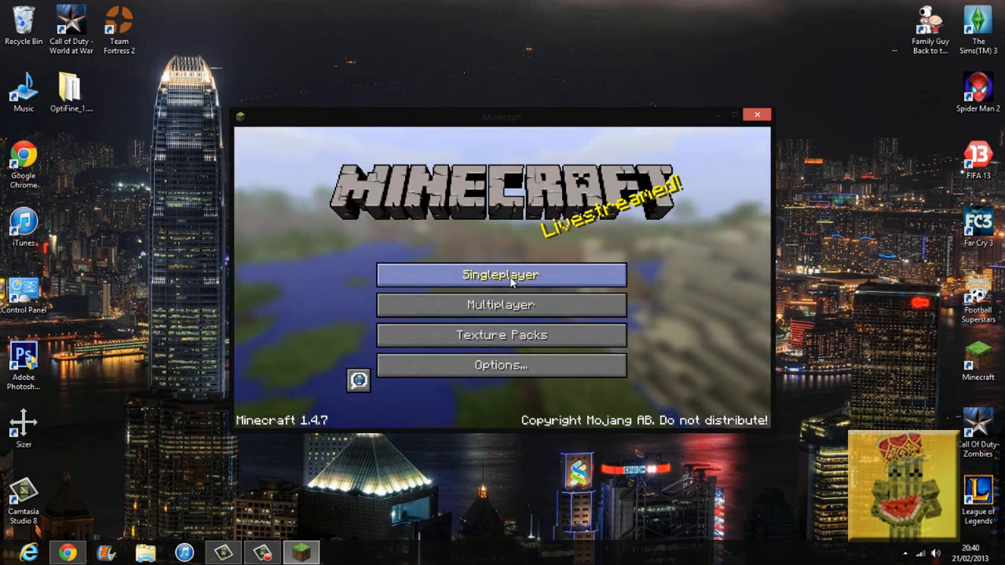
pyautogui.click(500, 274)
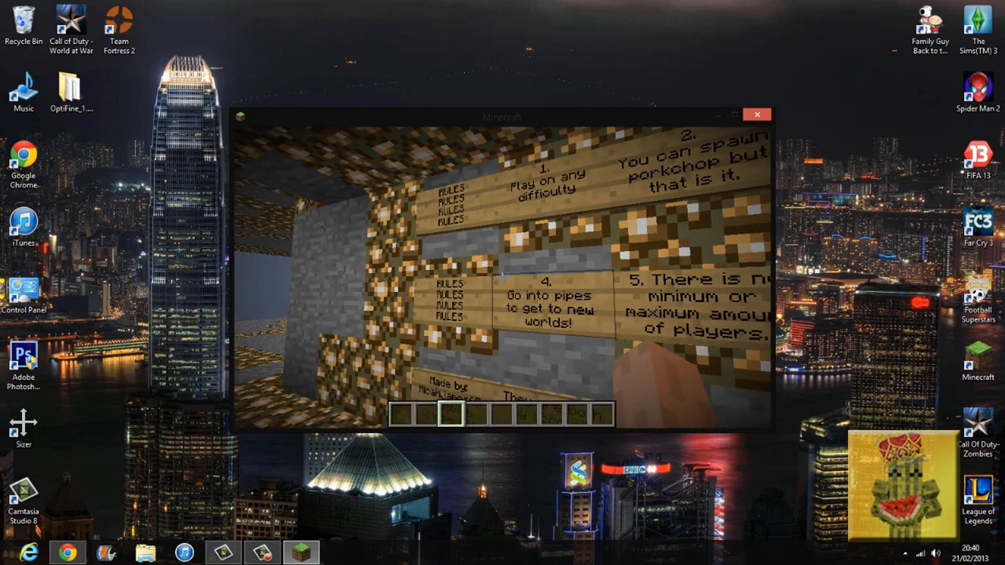
# Cycle the OptiFine render distance until it reads Tiny and return to the game
pyautogui.press('Escape')
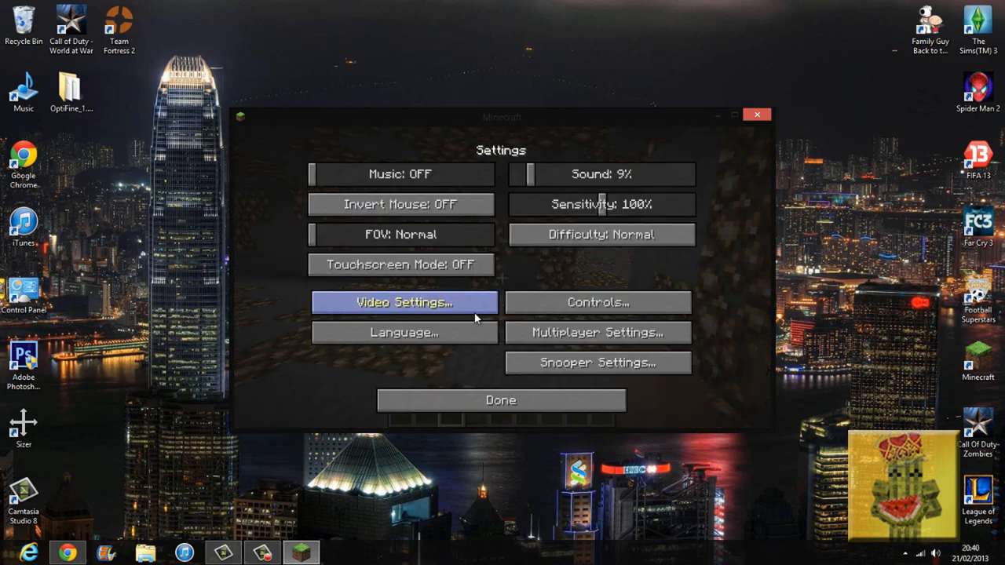
pyautogui.click(402, 302)
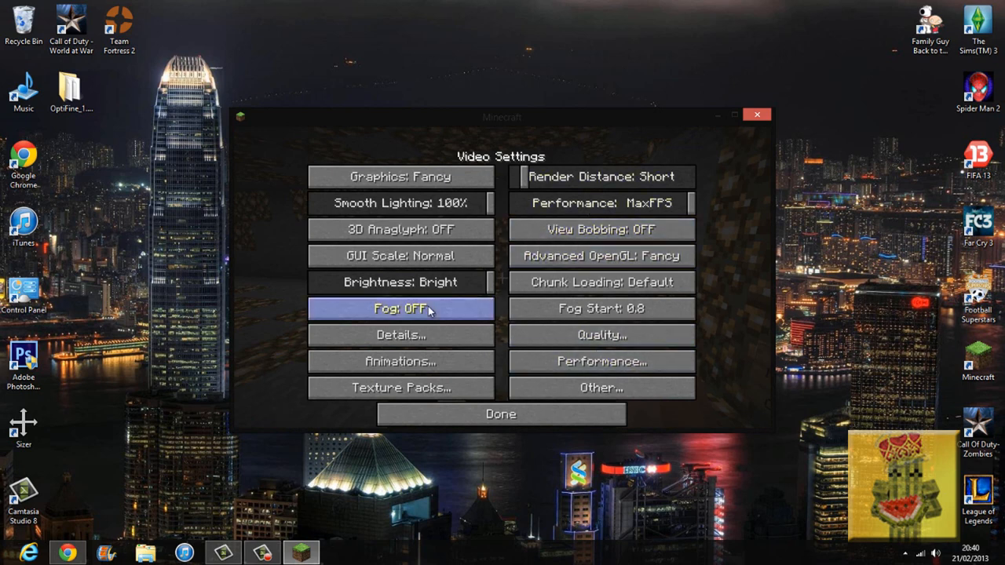
pyautogui.moveTo(518, 191)
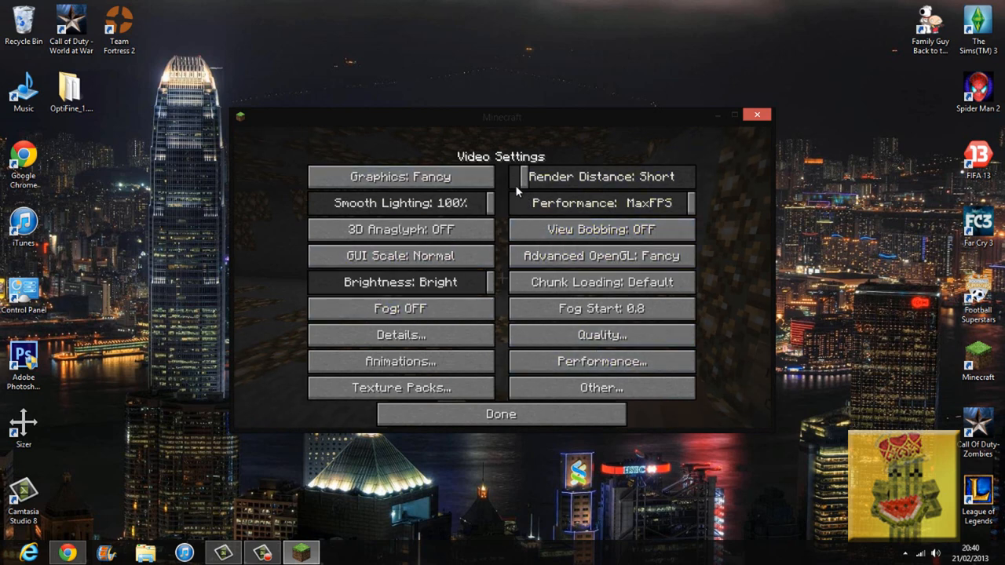
pyautogui.click(601, 177)
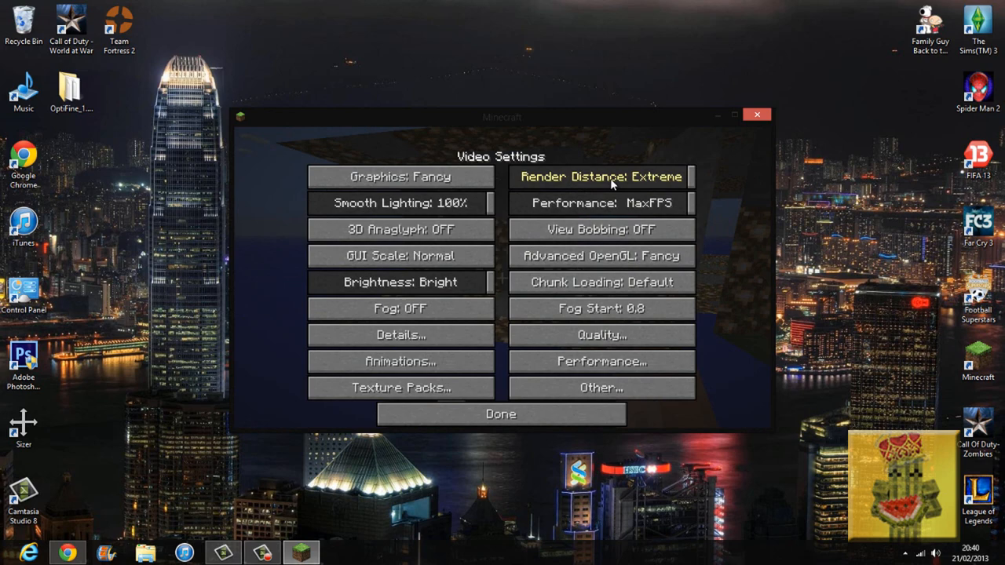
pyautogui.click(600, 177)
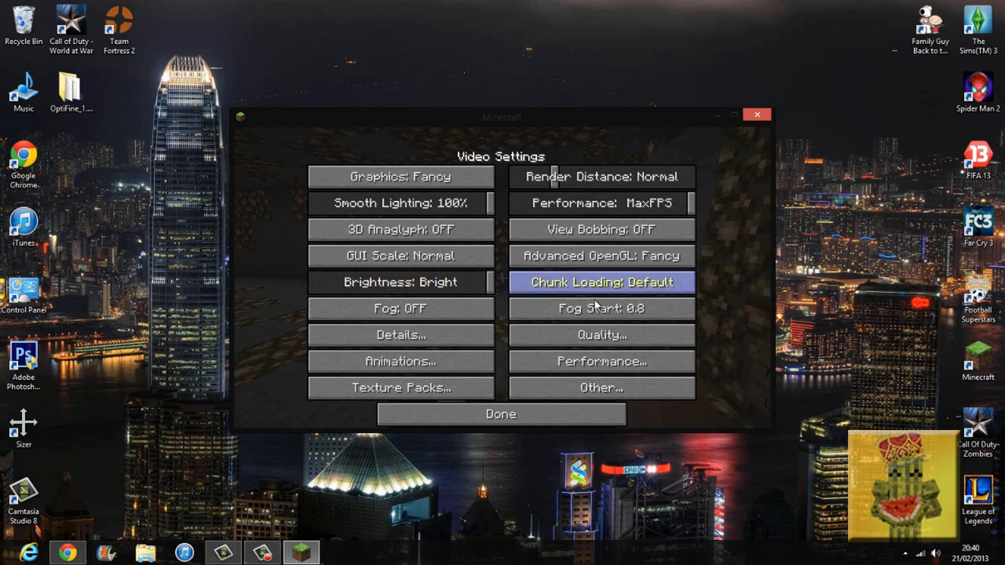
pyautogui.click(500, 414)
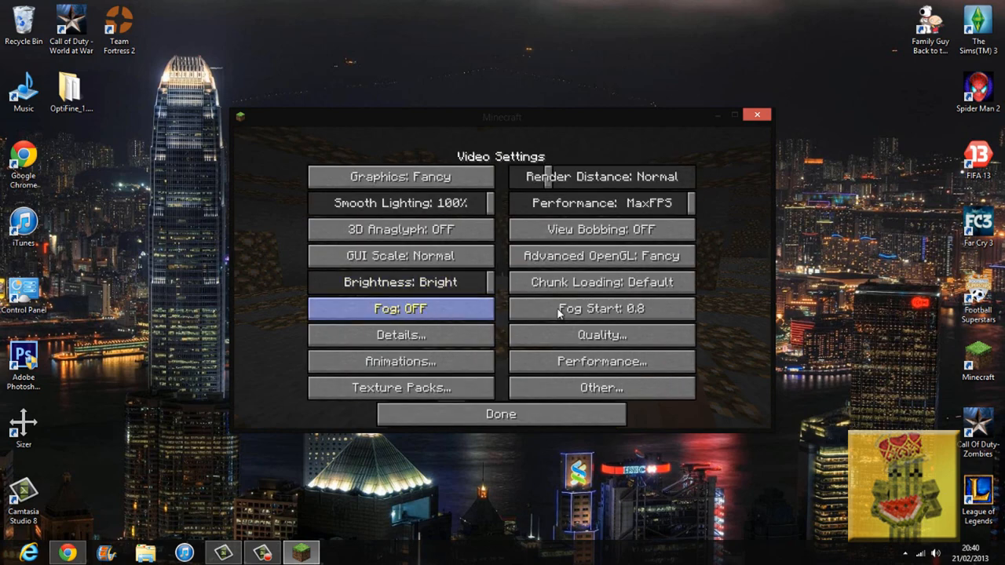
pyautogui.click(600, 176)
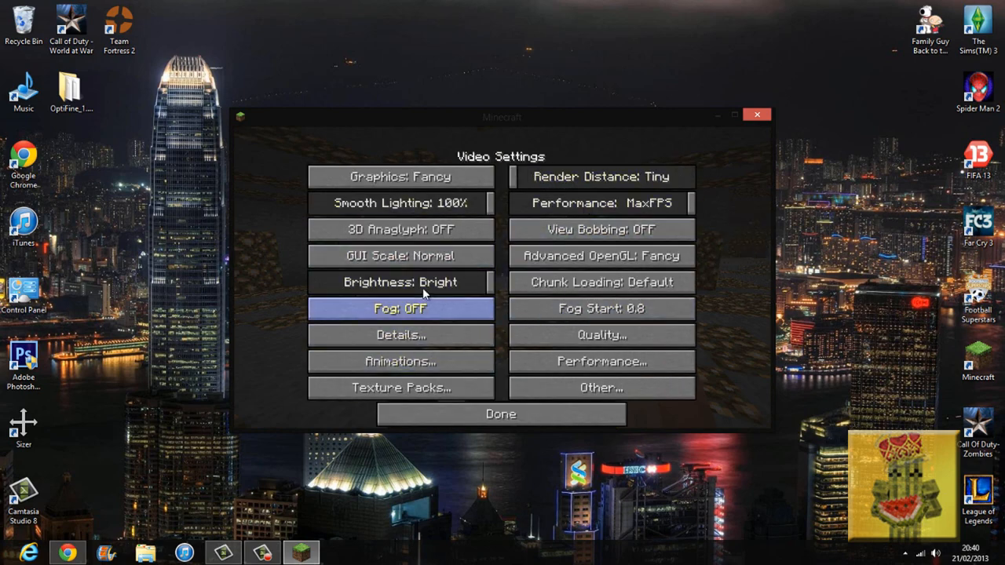
pyautogui.click(501, 414)
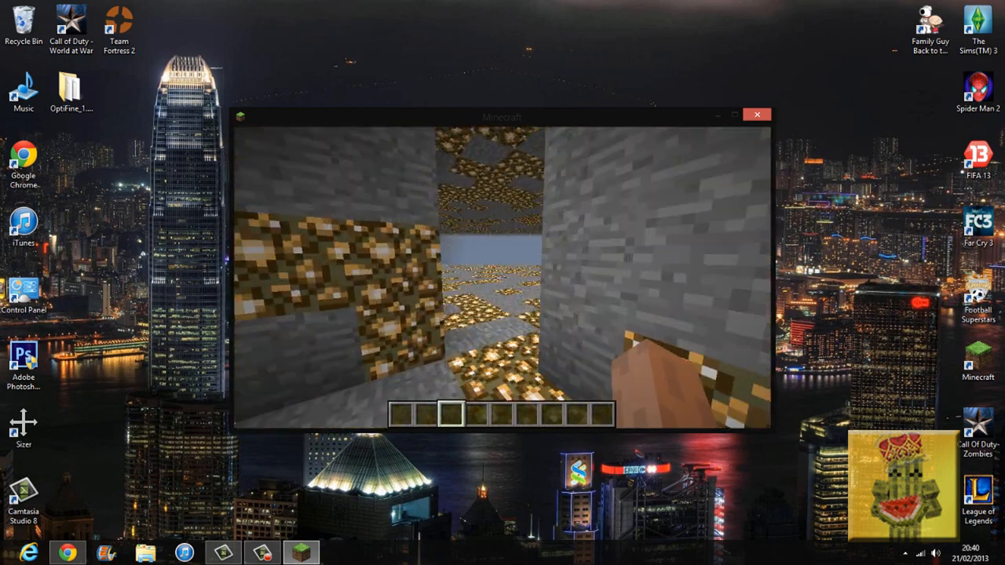
# Bring the video settings back up from the pause menu to show render distance Tiny
pyautogui.press('Escape')
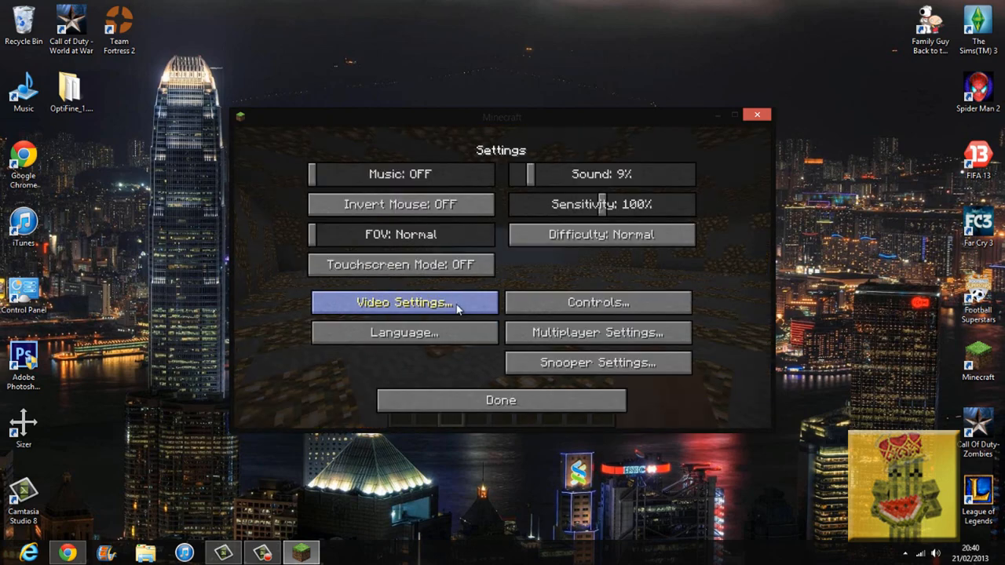
pyautogui.click(501, 400)
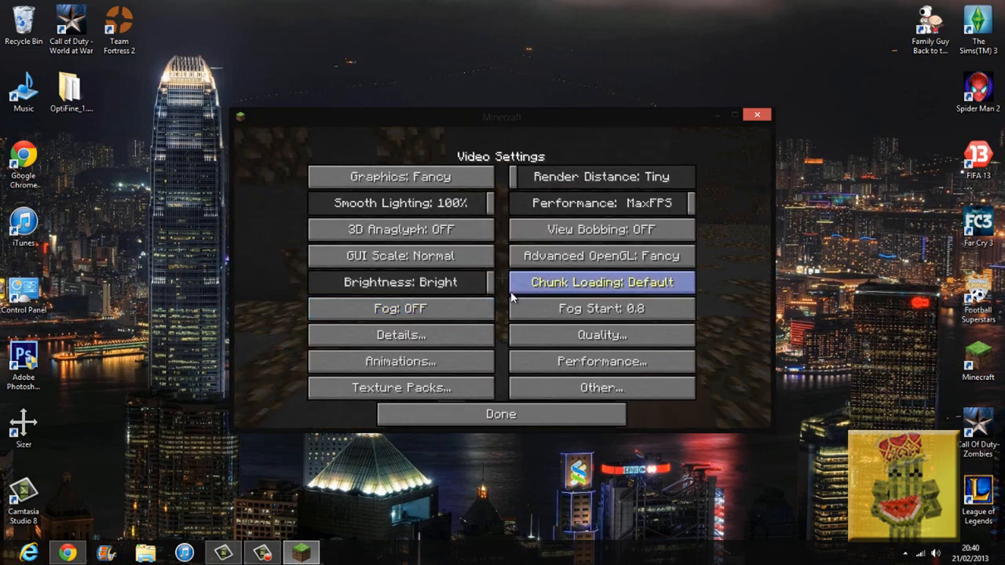
# Look through OptiFine's Quality and Performance pages, leave the settings and quit Minecraft
pyautogui.click(601, 335)
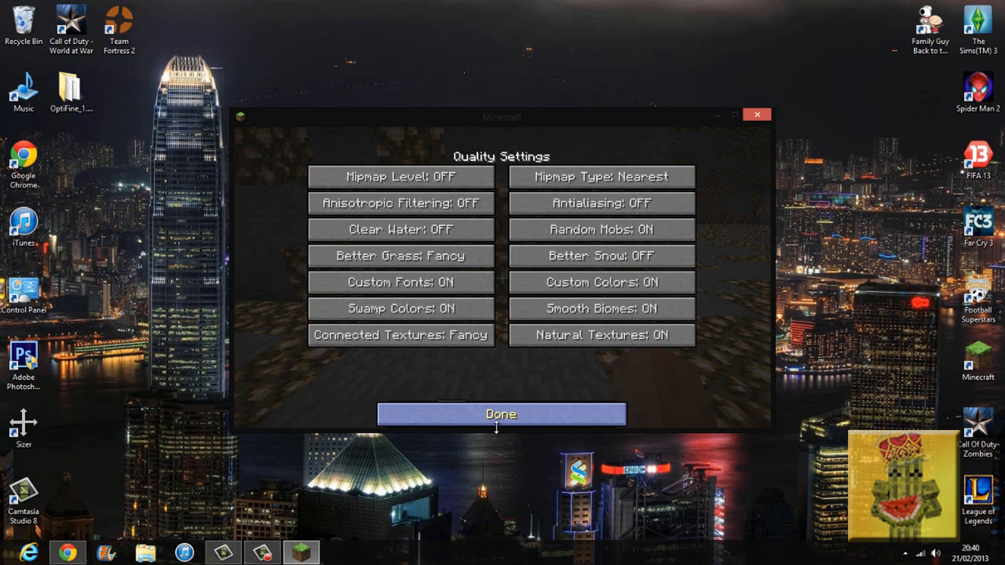
pyautogui.click(501, 414)
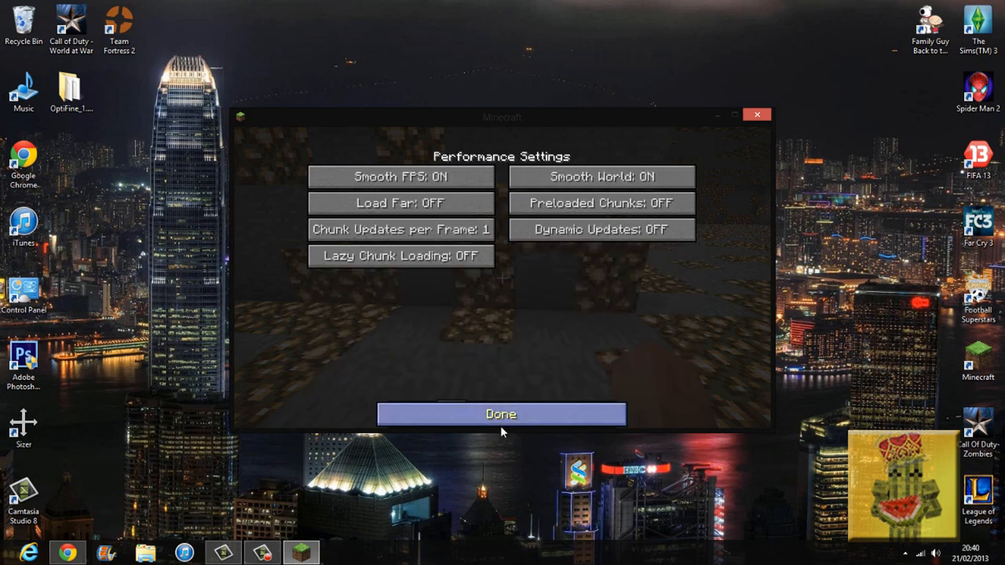
pyautogui.click(501, 414)
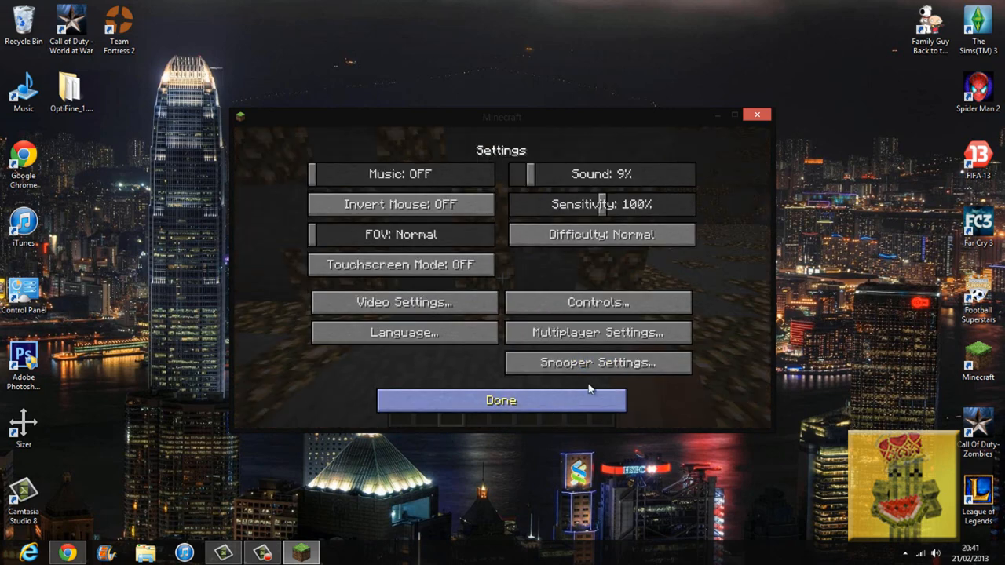
pyautogui.click(500, 400)
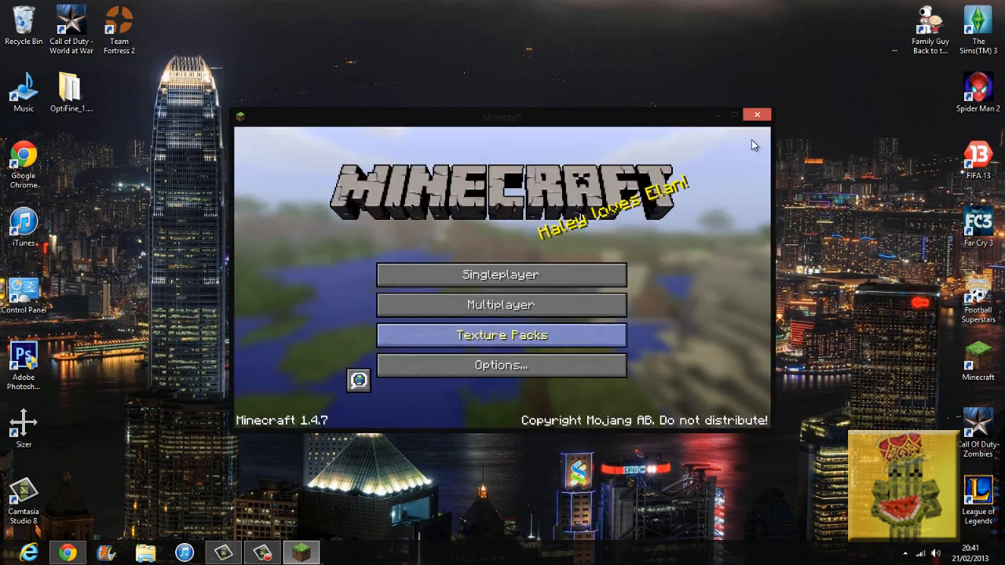
pyautogui.click(758, 114)
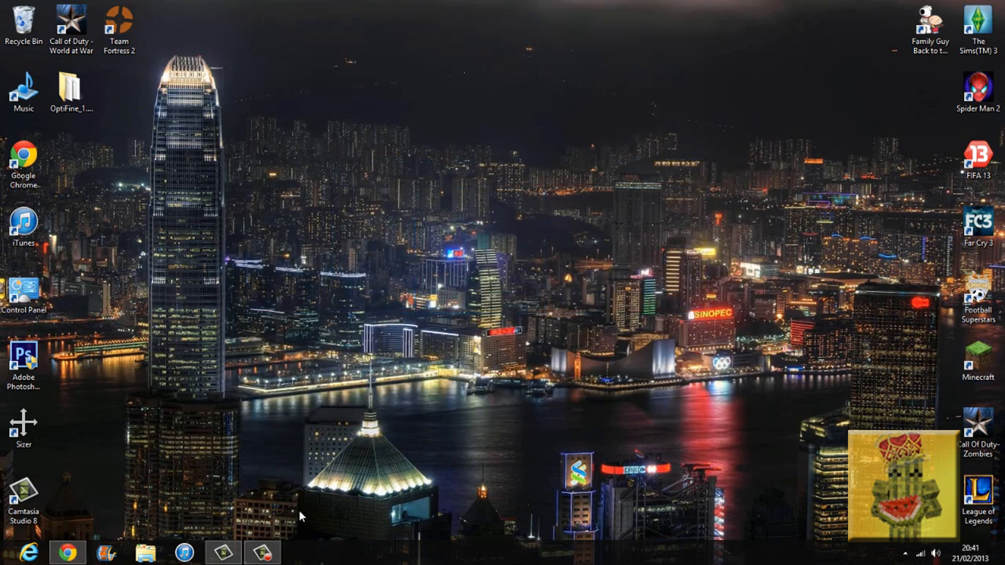
pyautogui.moveTo(286, 385)
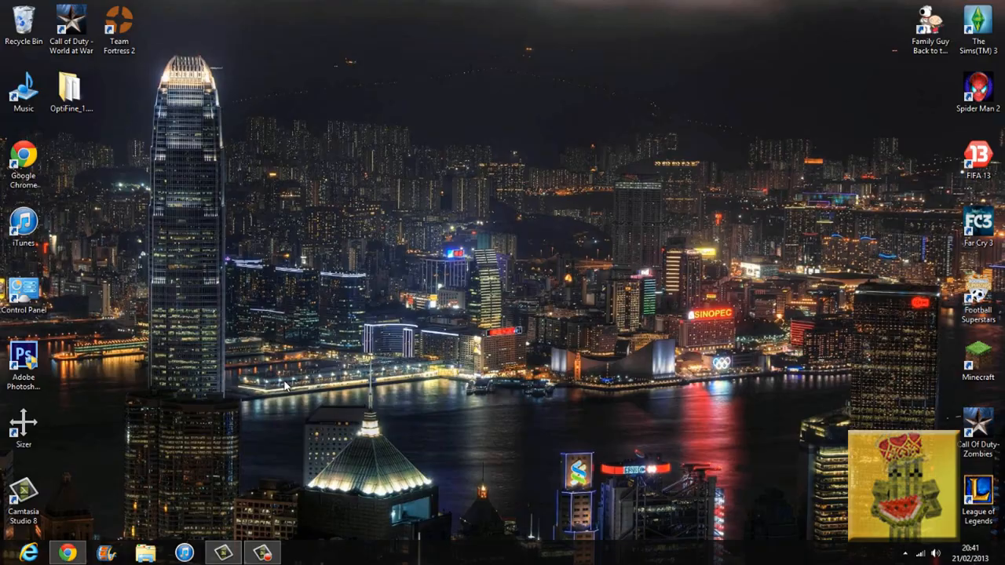